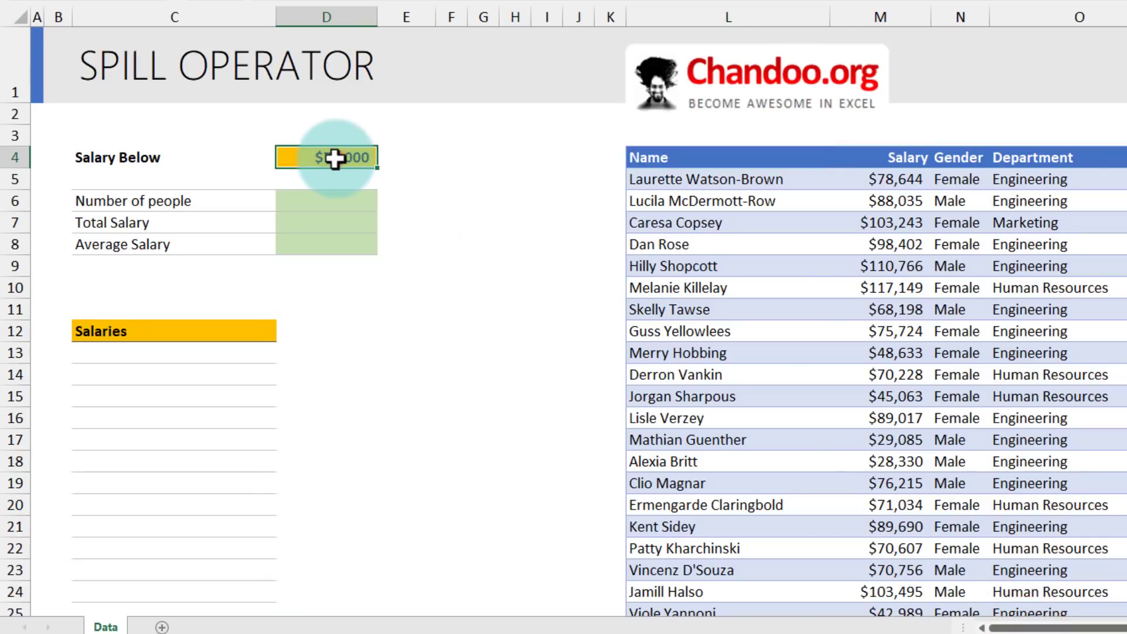
mouse_move(330, 333)
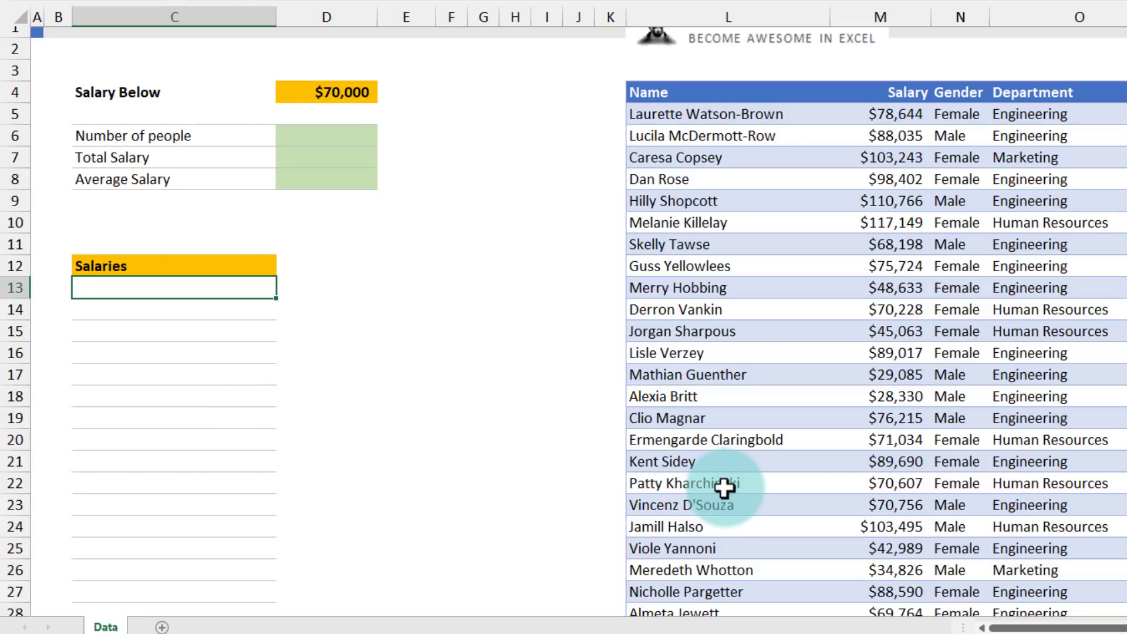
Enter =FILTER(staff[Salary],staff[Salary]<D4) in C13 to spill salaries below $70,000
type("=filter(staff[Salary")
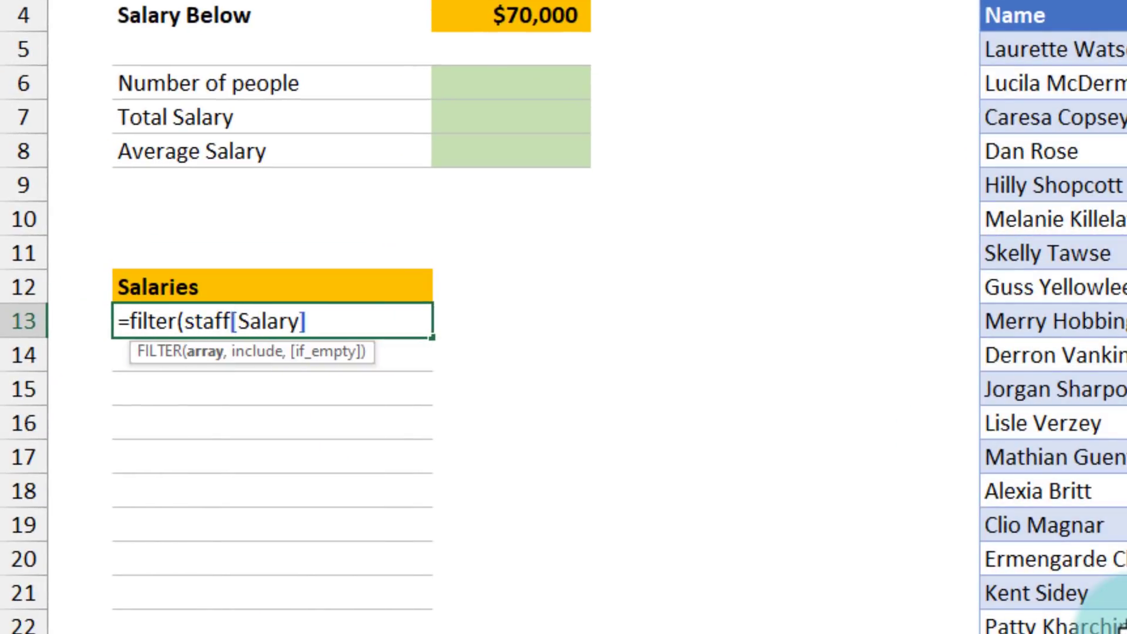
type(",staff")
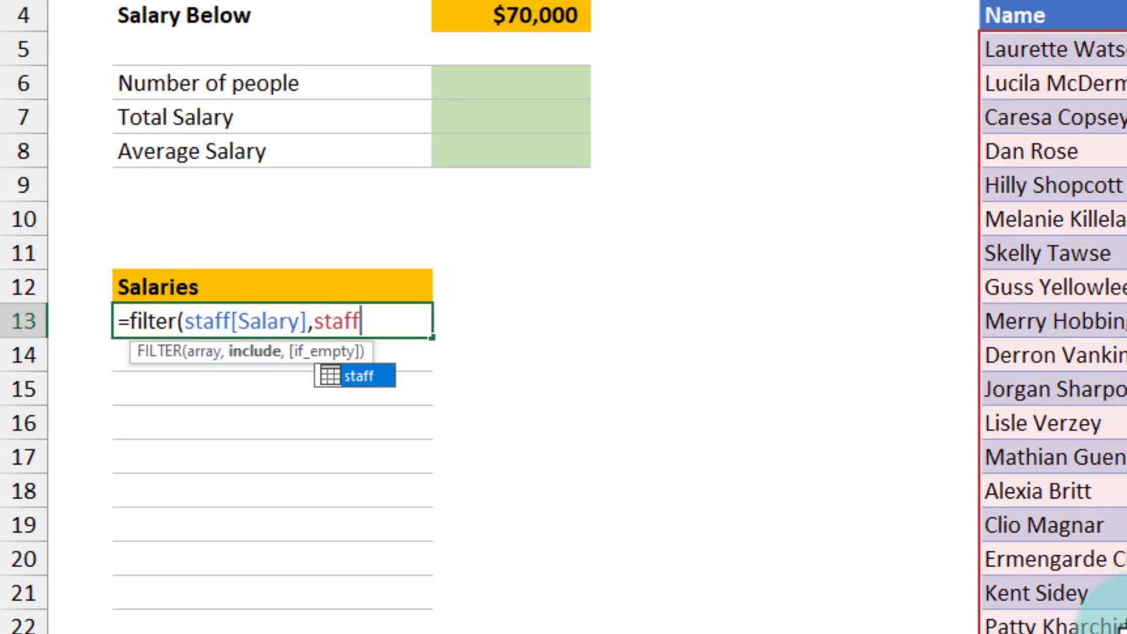
type("[Salary]")
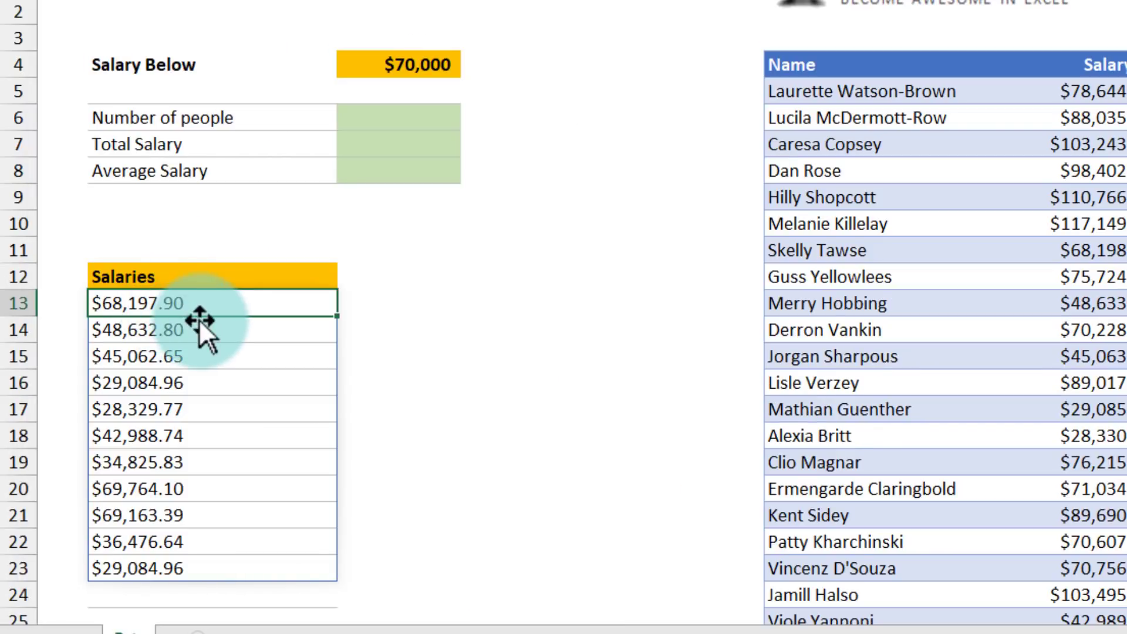
double_click(165, 303)
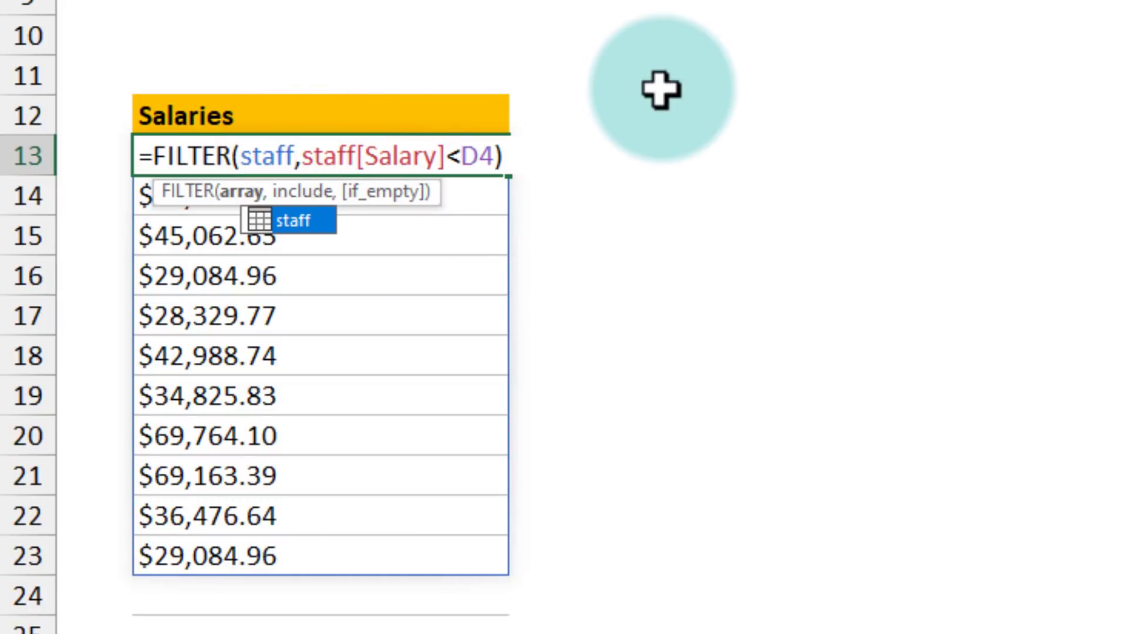
key("Enter")
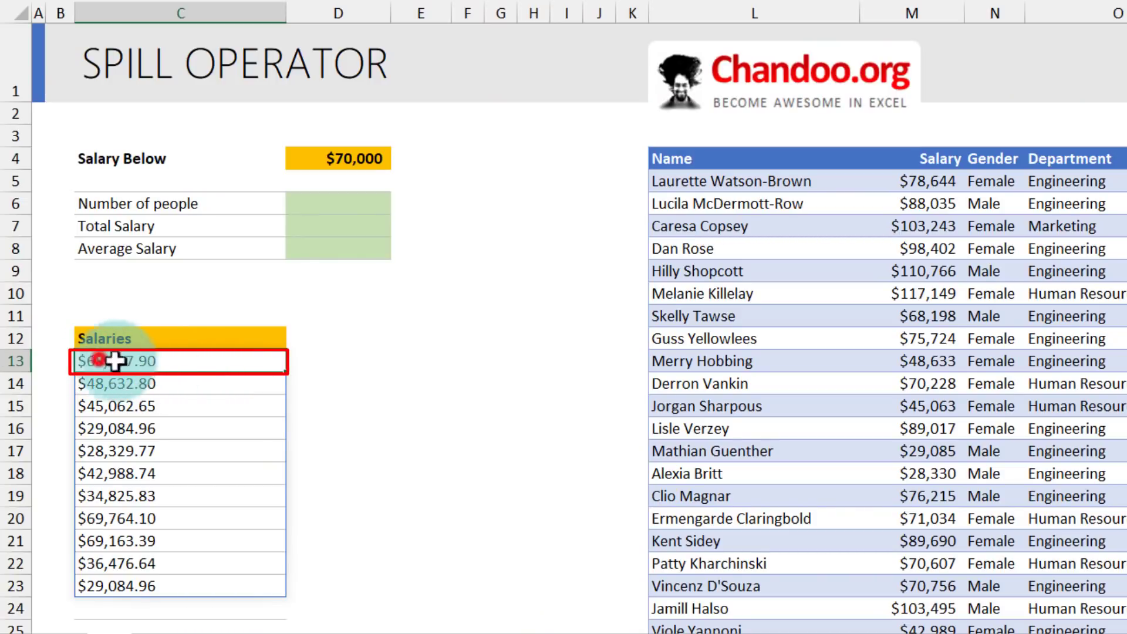
mouse_move(177, 368)
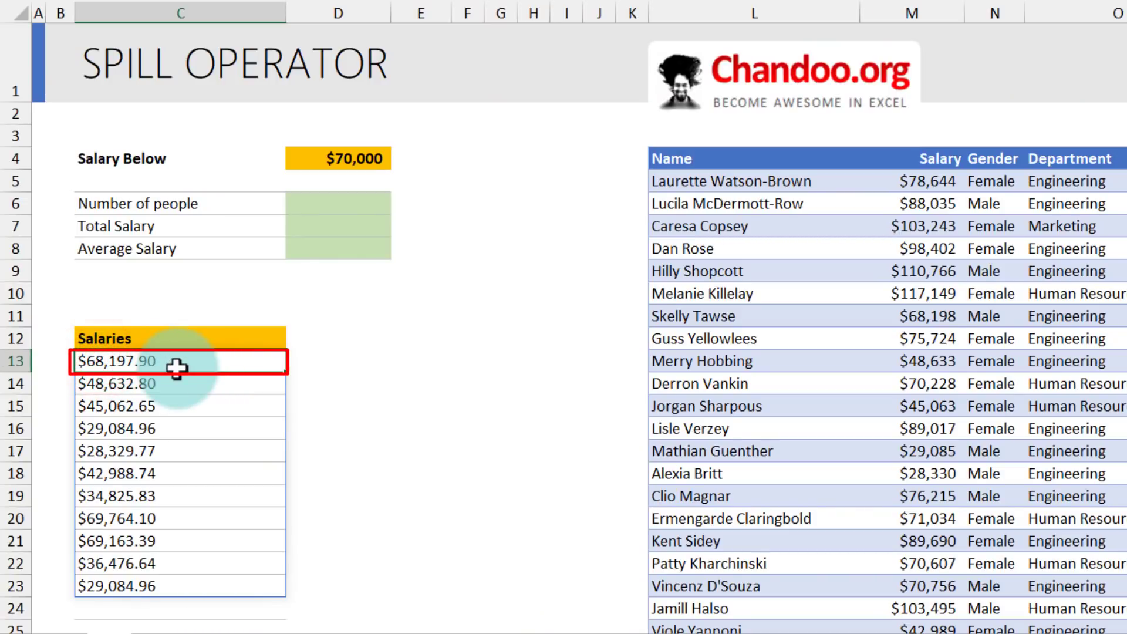
mouse_move(130, 100)
type("=")
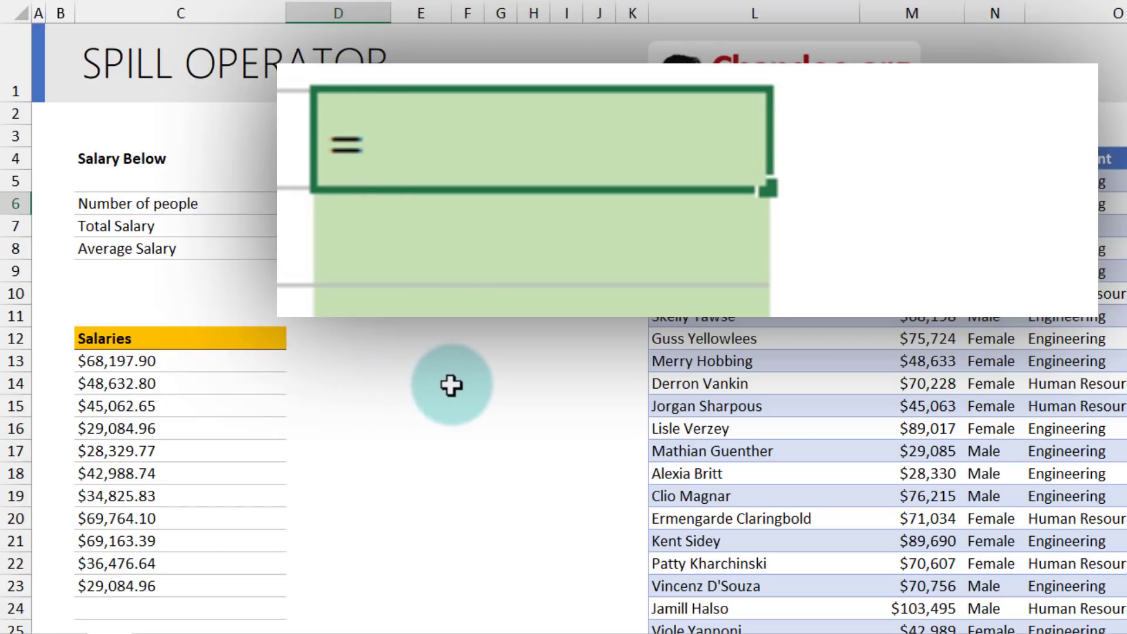
Enter =COUNT(C13#) in D6 to count the people in the filtered list
type("count(")
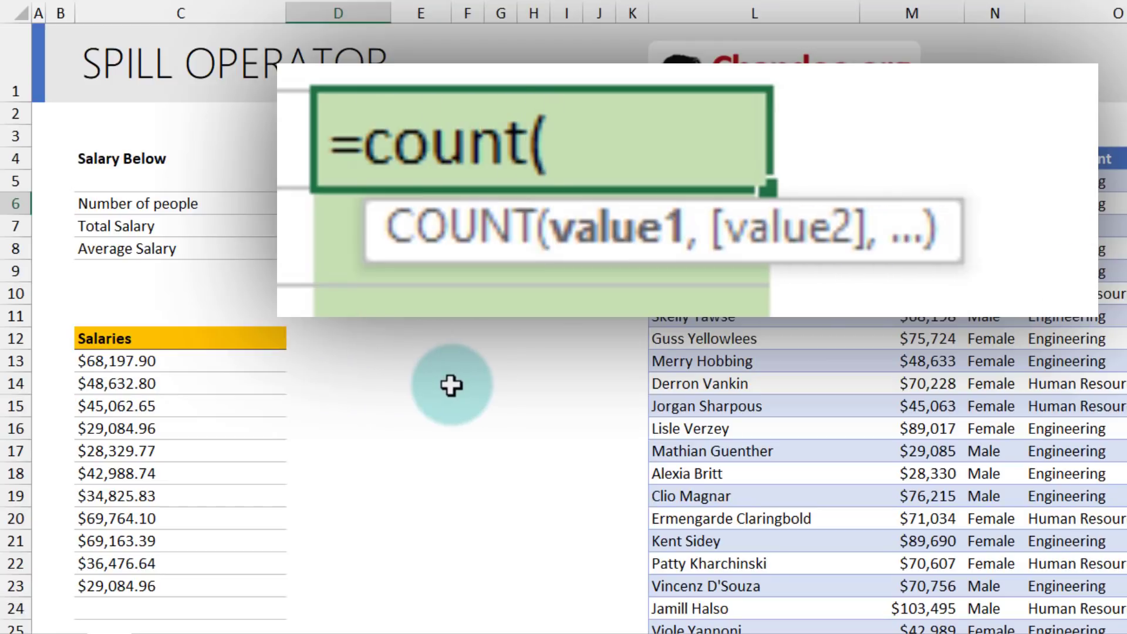
left_click(179, 359)
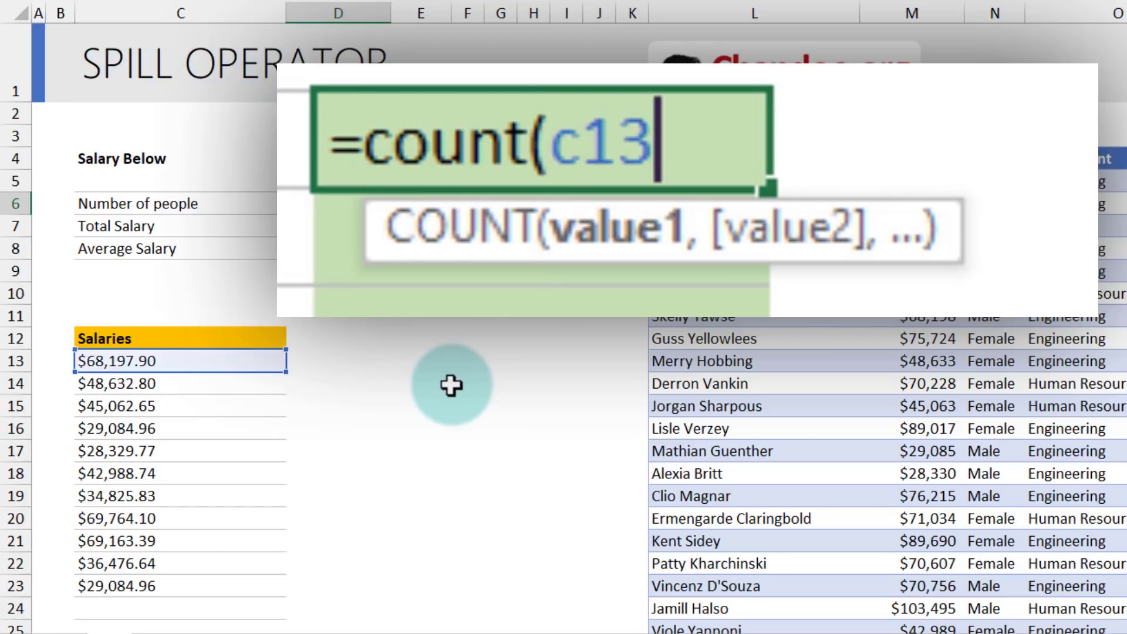
mouse_move(388, 378)
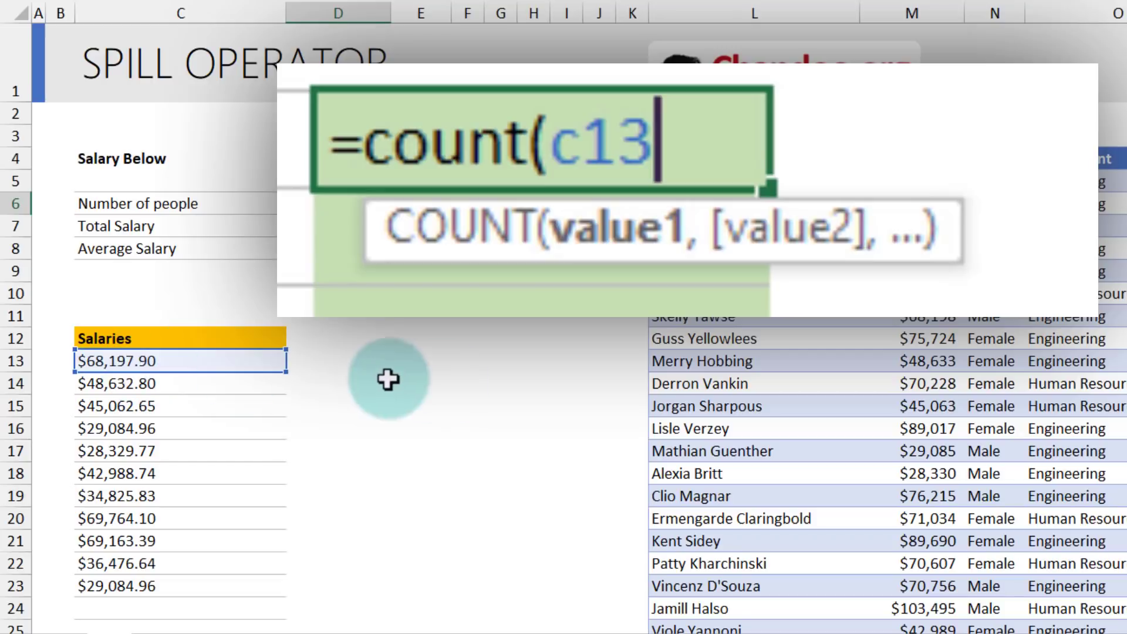
mouse_move(486, 385)
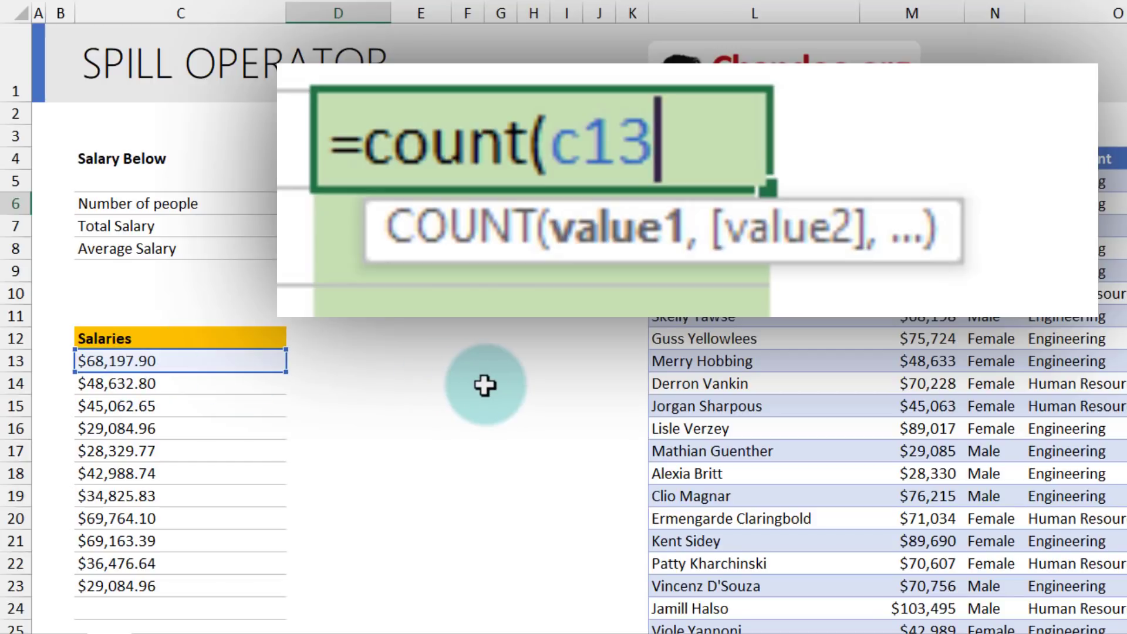
mouse_move(380, 541)
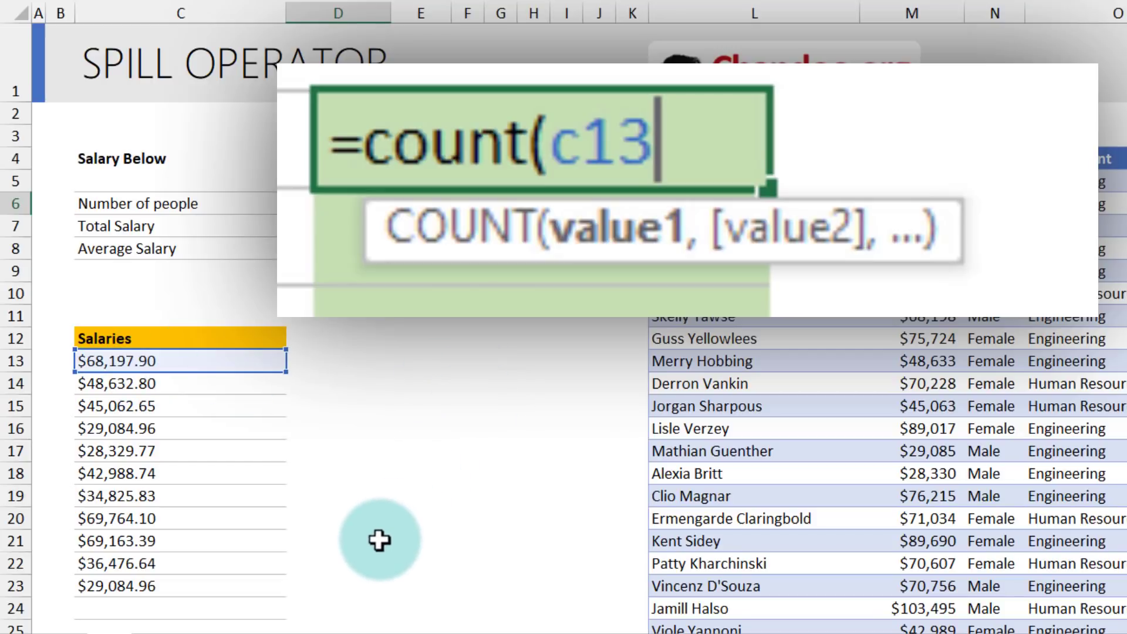
type("#")
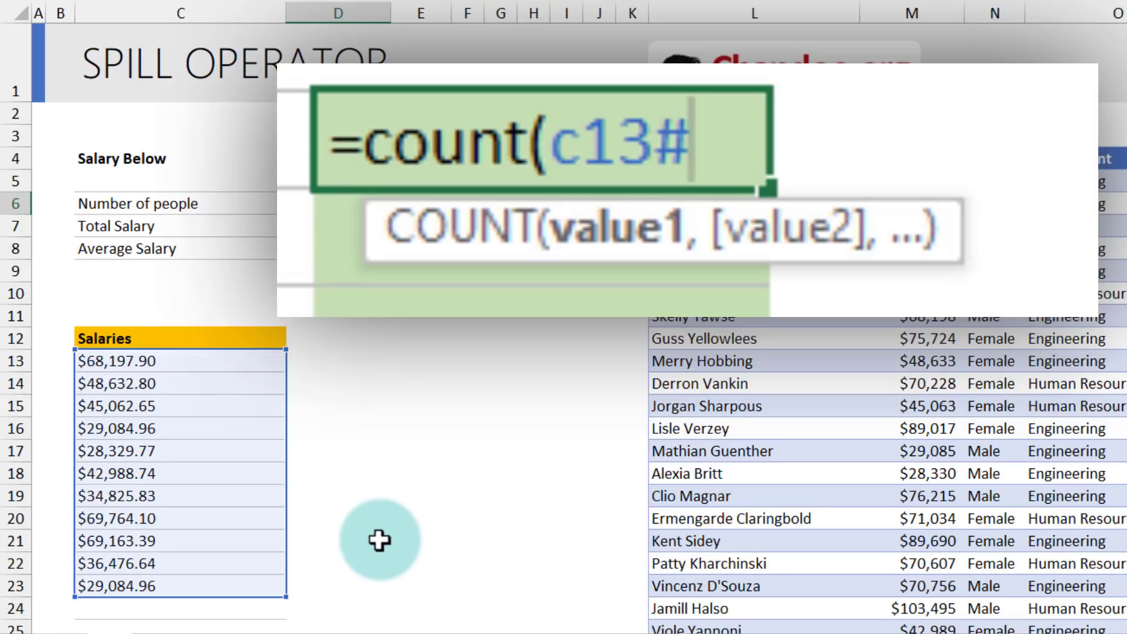
key("Enter")
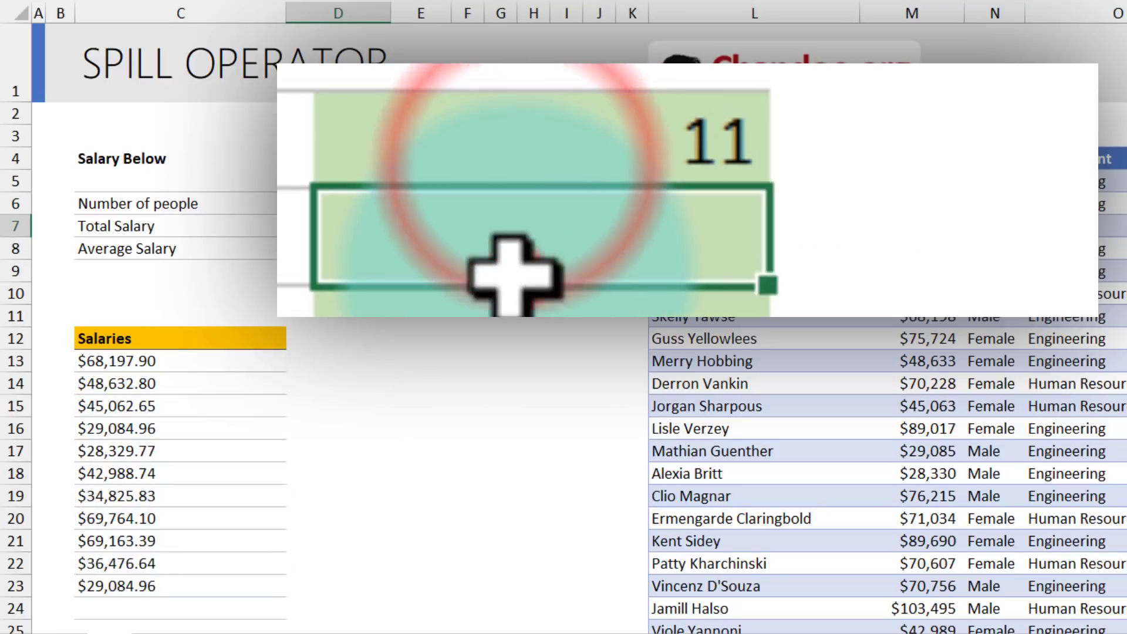
Enter =SUM(C13#) in D7 and =AVERAGE(C13#) in D8 for total and average salary
type("=sum")
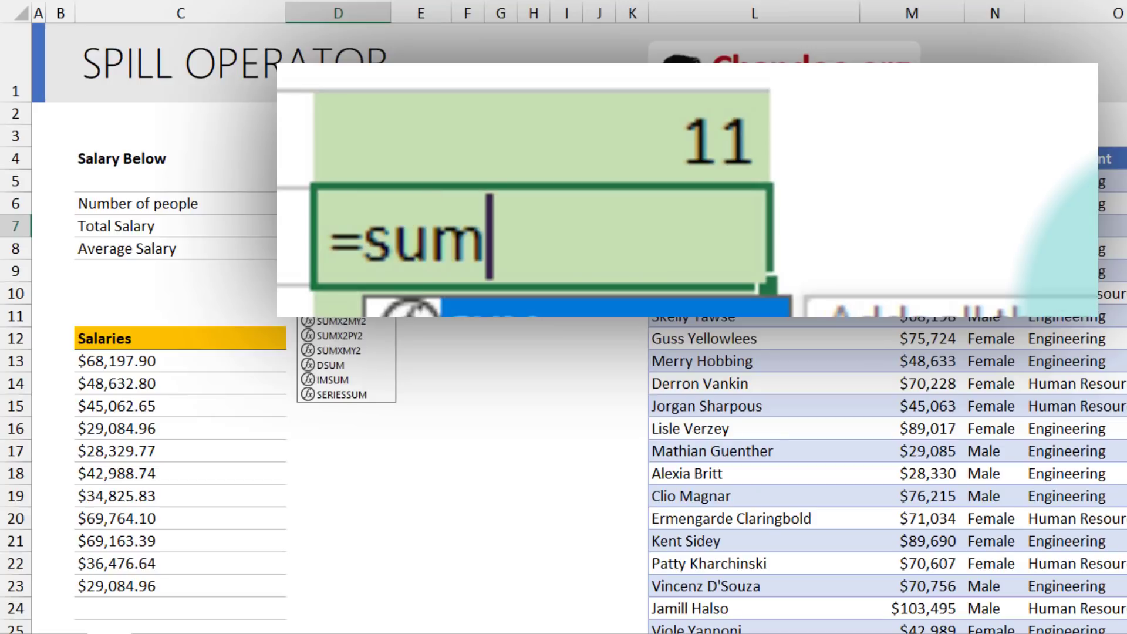
left_click(129, 358)
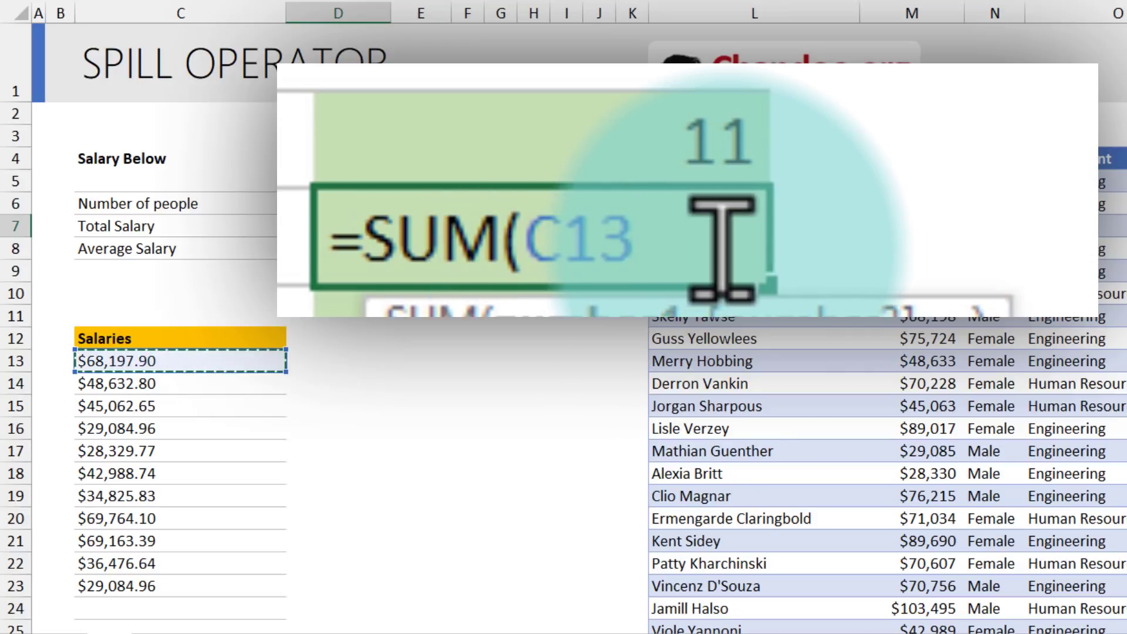
mouse_move(270, 373)
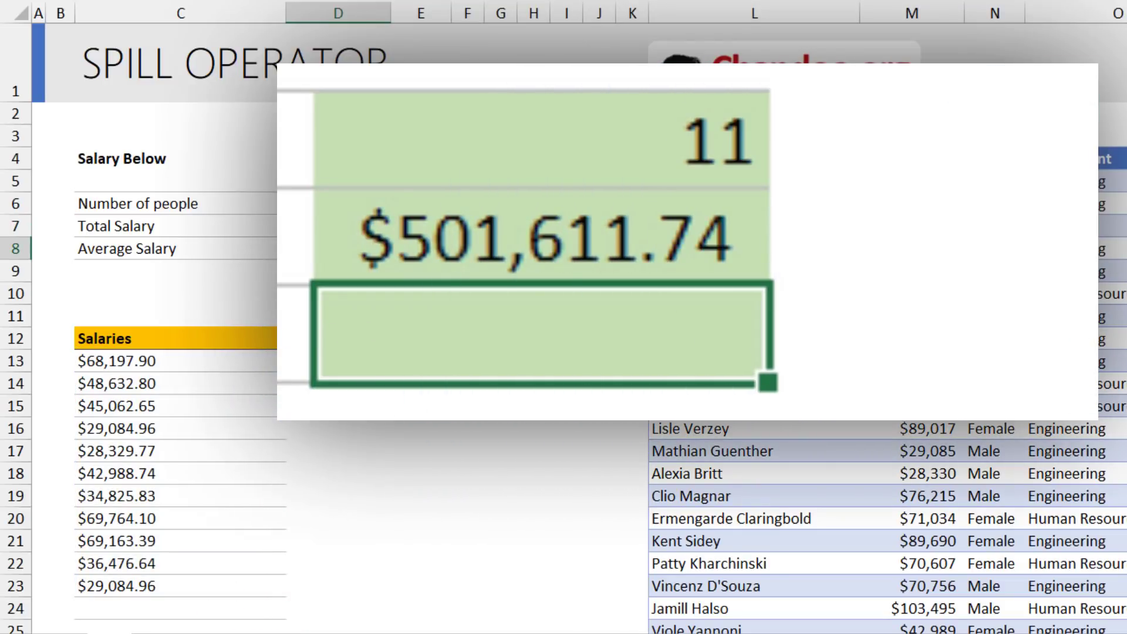
type("=avear")
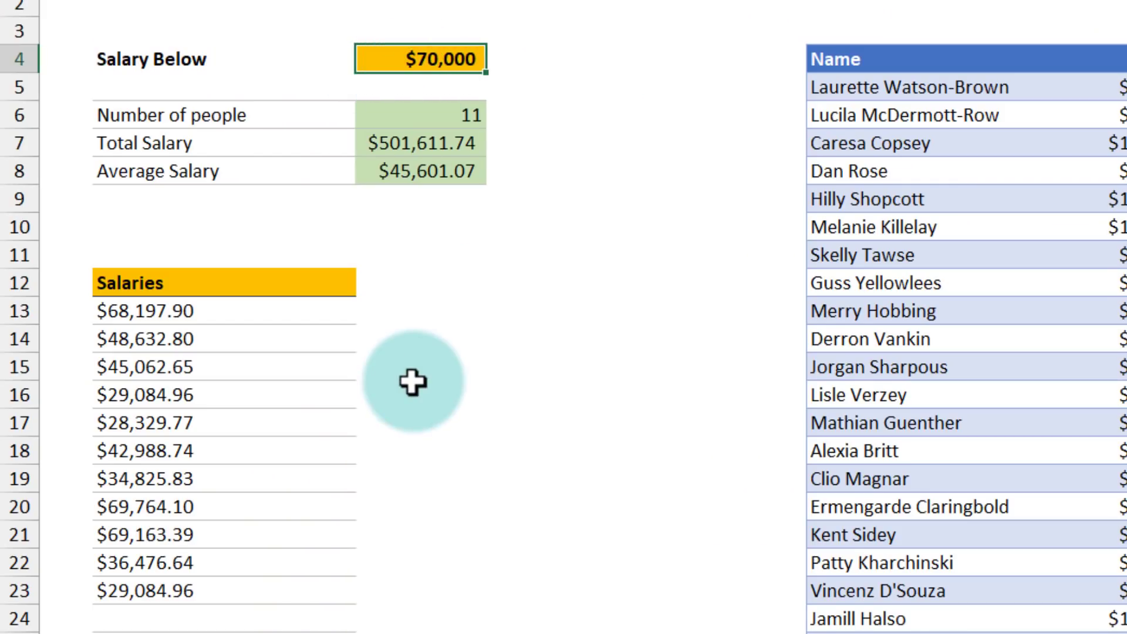
mouse_move(413, 383)
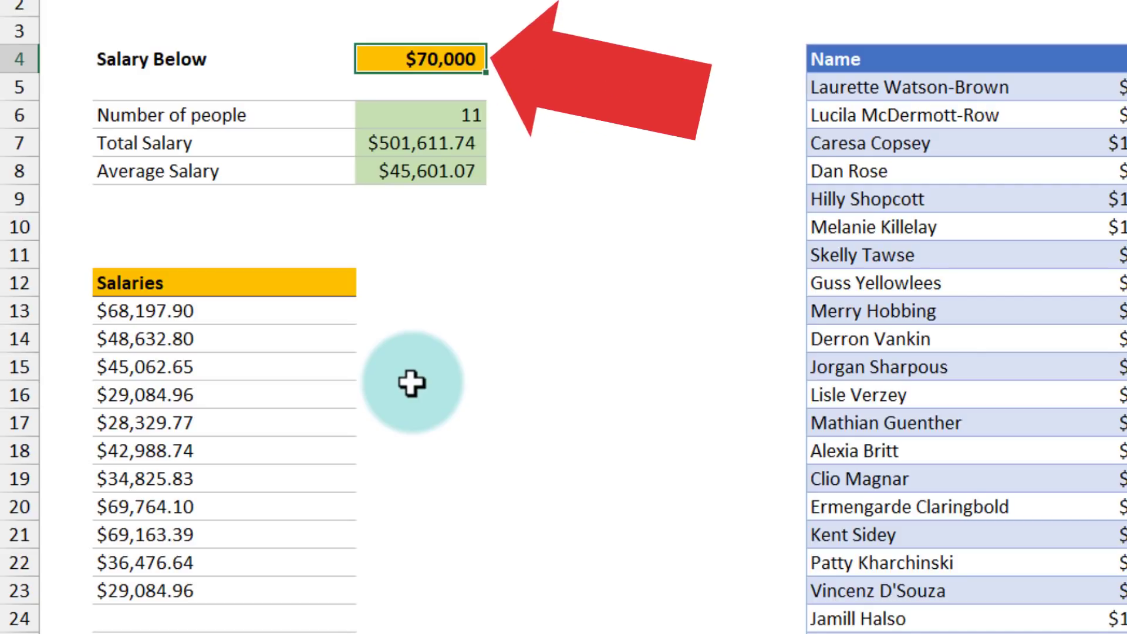
Change the Salary Below threshold in D4 to 80000
type("80000")
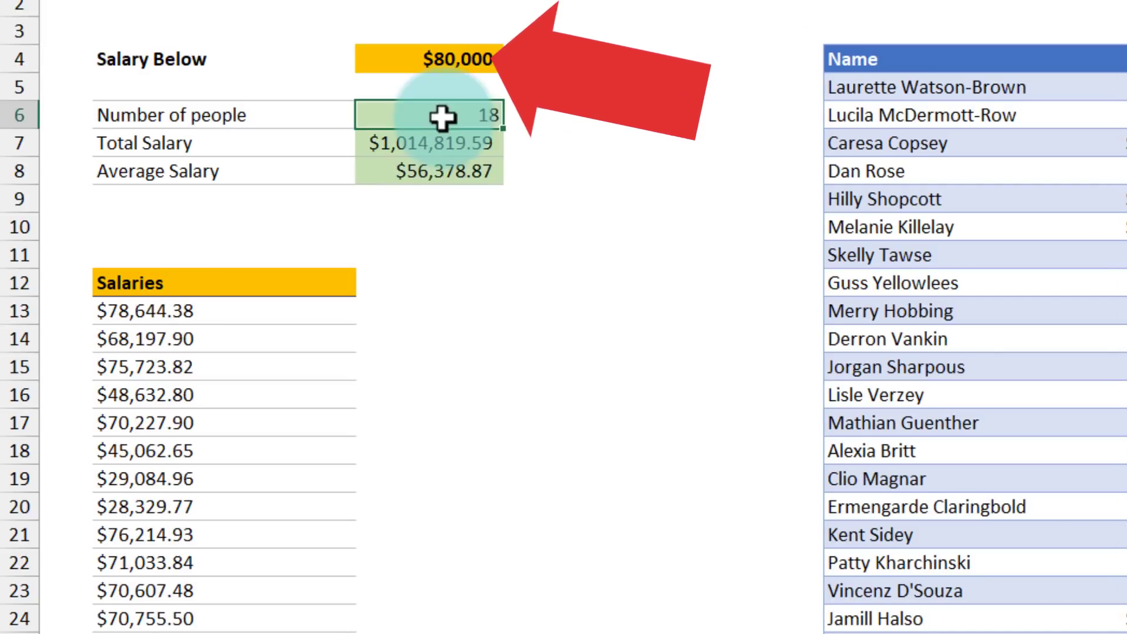
mouse_move(468, 206)
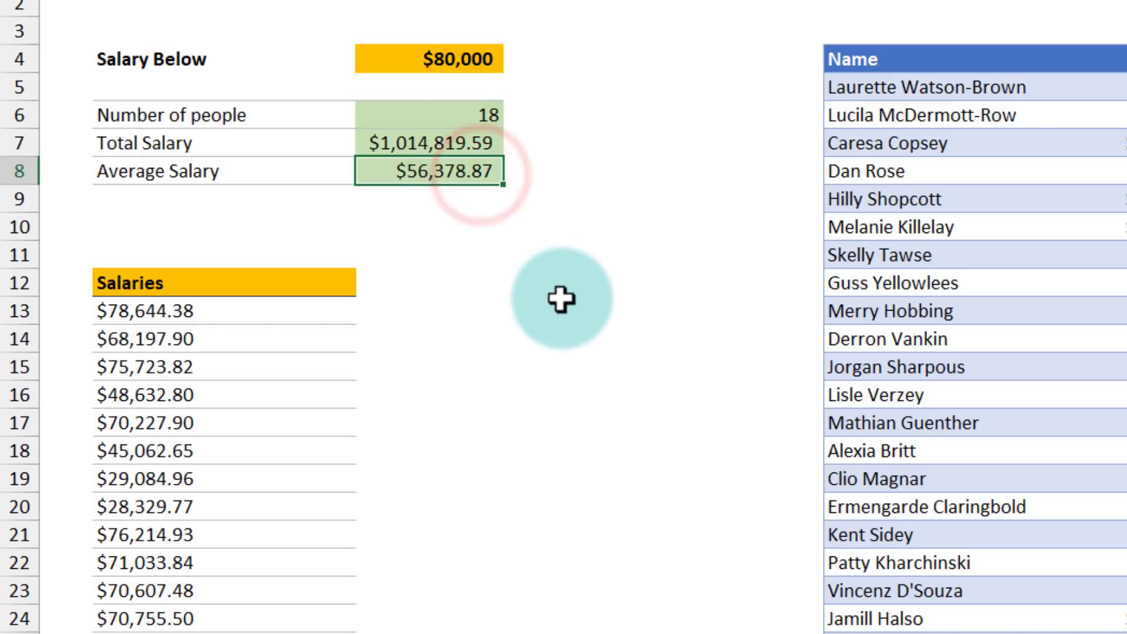
mouse_move(272, 382)
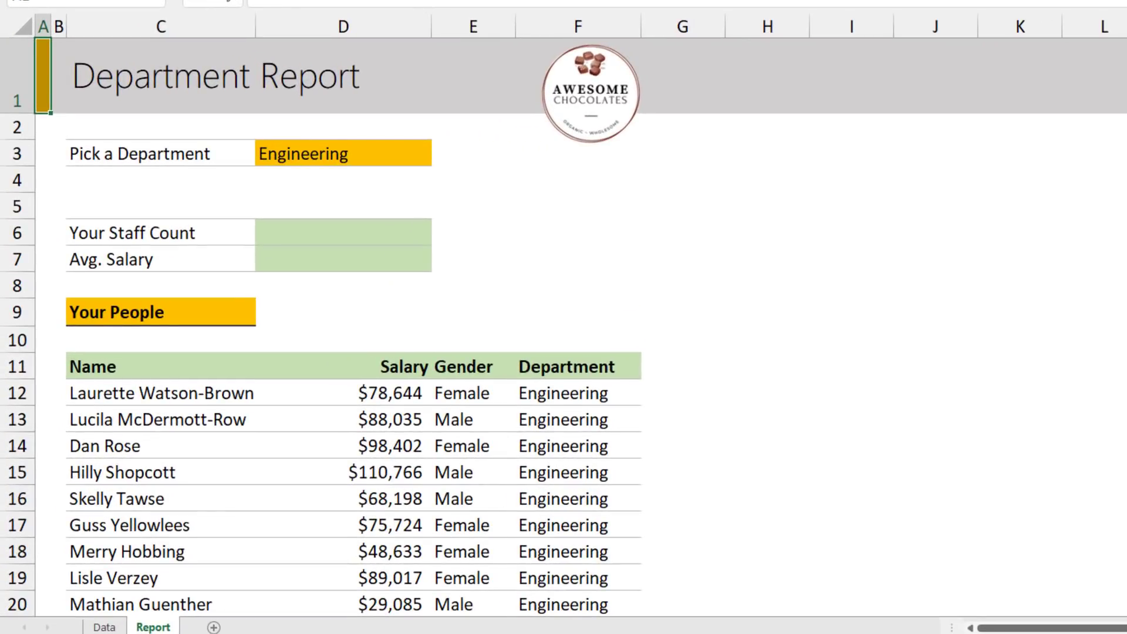
Inspect the Report sheet's spilled people list, then set department D3 to HR
left_click(391, 153)
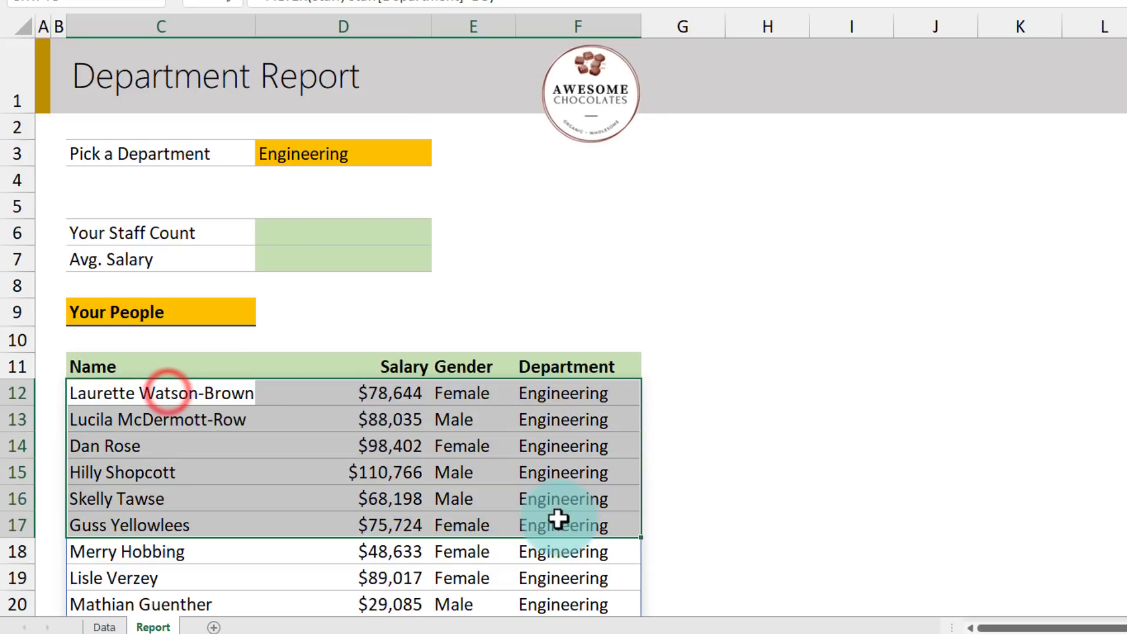
left_click(342, 231)
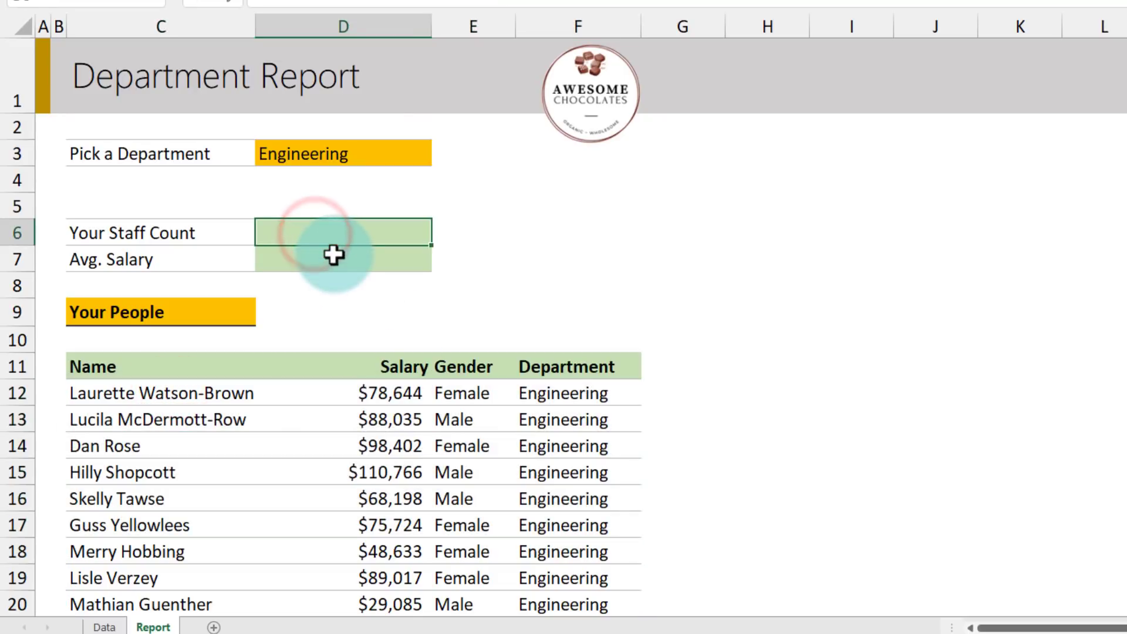
left_click(343, 259)
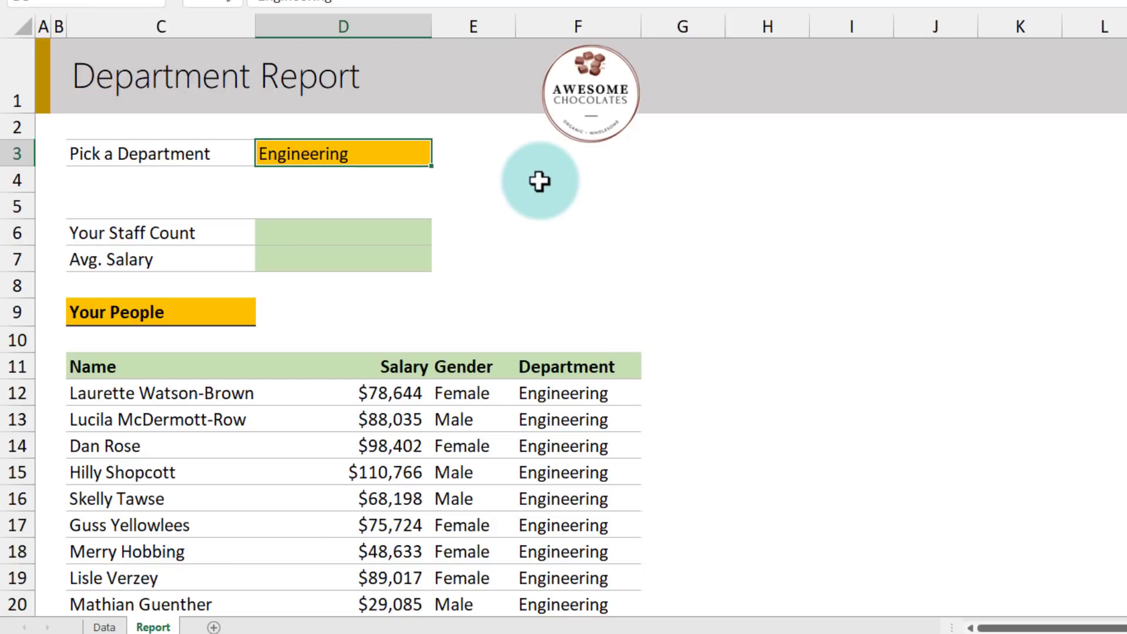
type("HR")
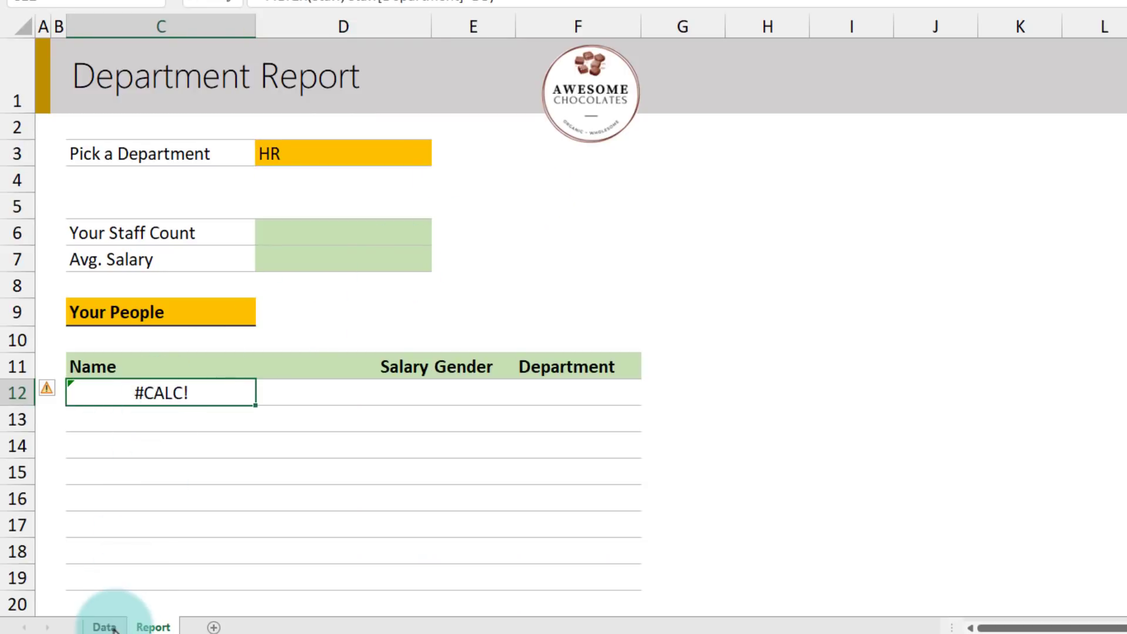
left_click(104, 627)
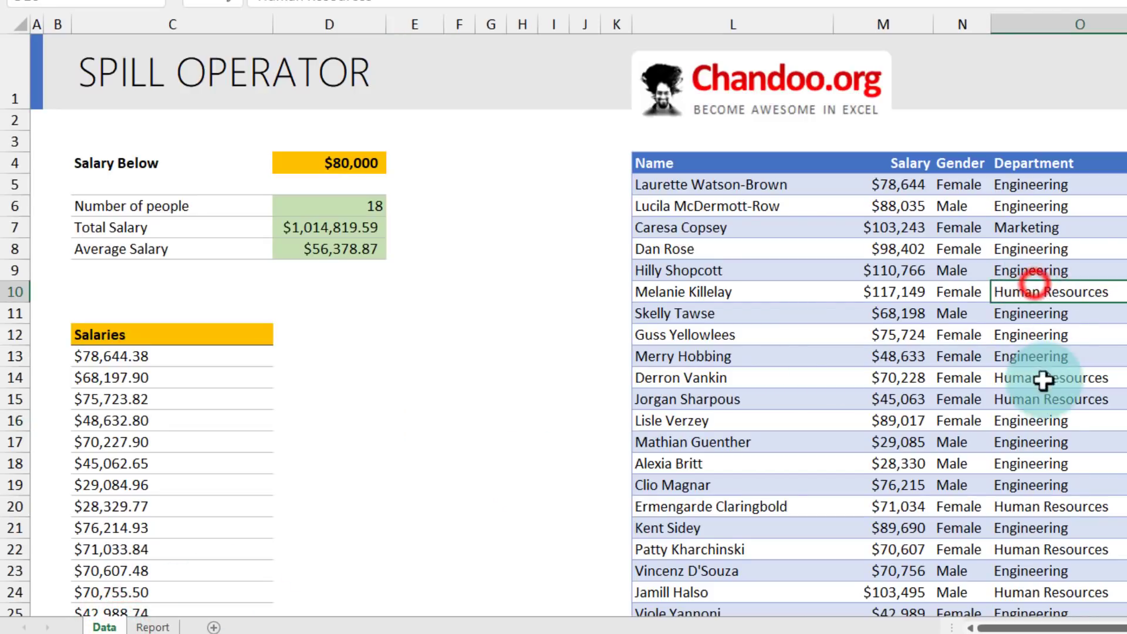
mouse_move(1046, 409)
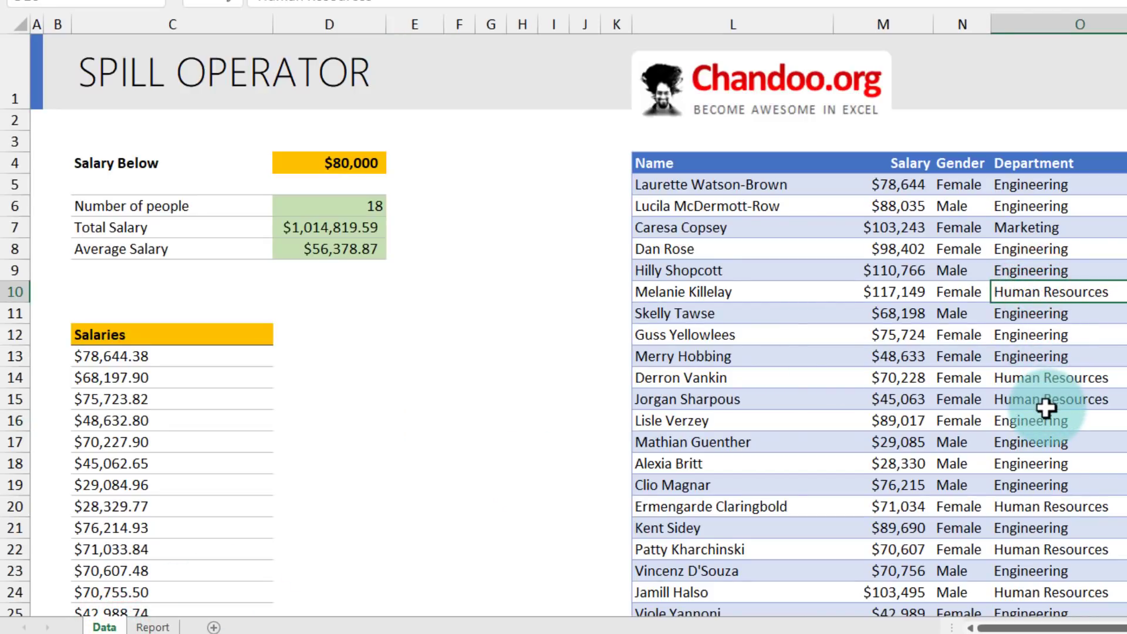
left_click(153, 626)
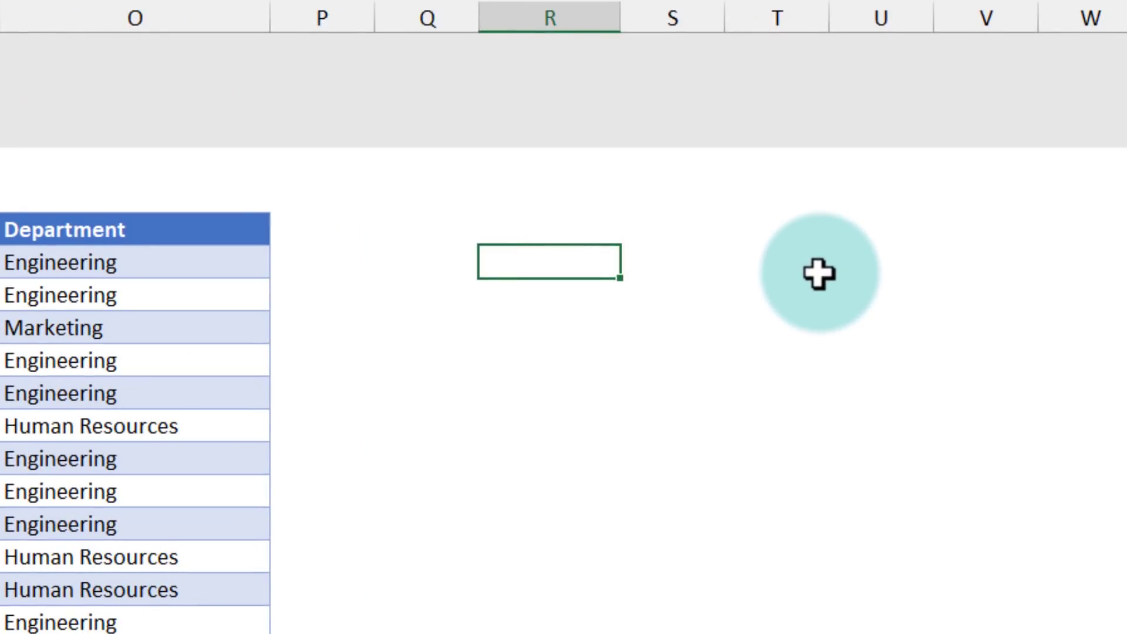
Enter =UNIQUE(staff[Department]) in R5 to list each department once
type("=uni")
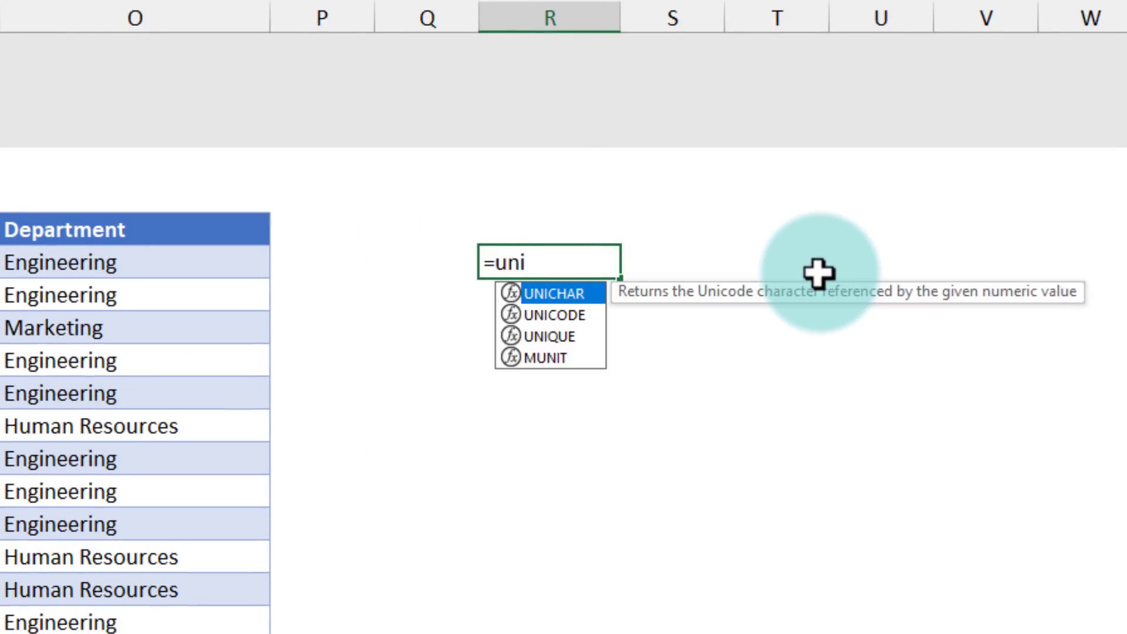
type("UNIQUE(s")
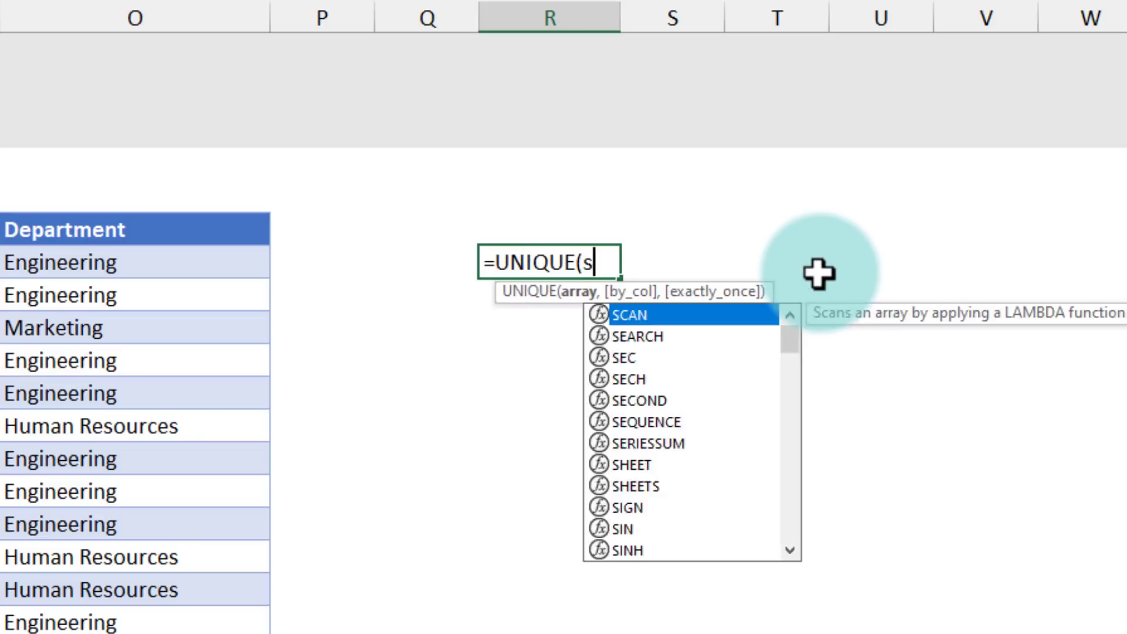
type("taff[Department")
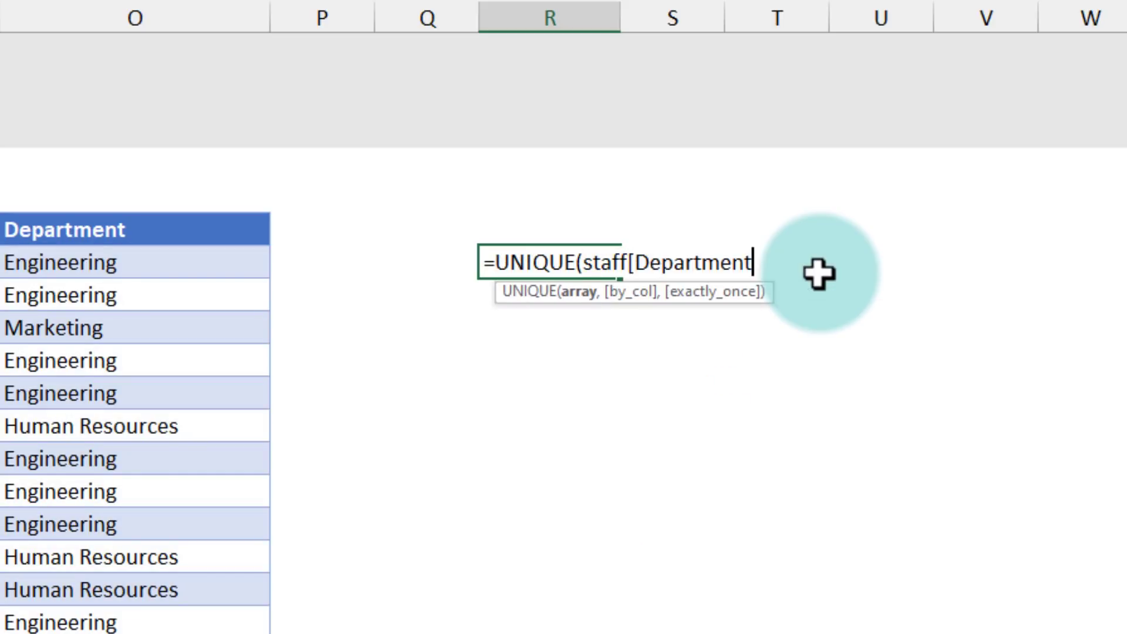
key("Enter")
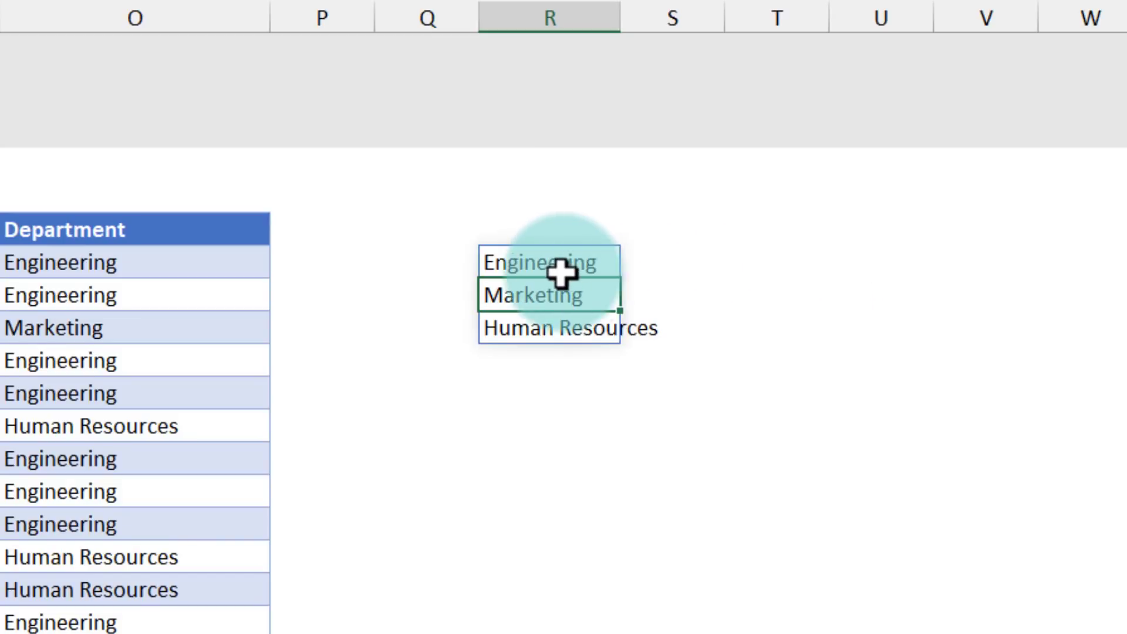
Wrap it as =SORT(UNIQUE(staff[Department])) and add the Departments heading
type("=UNIQUE(staff[Department])")
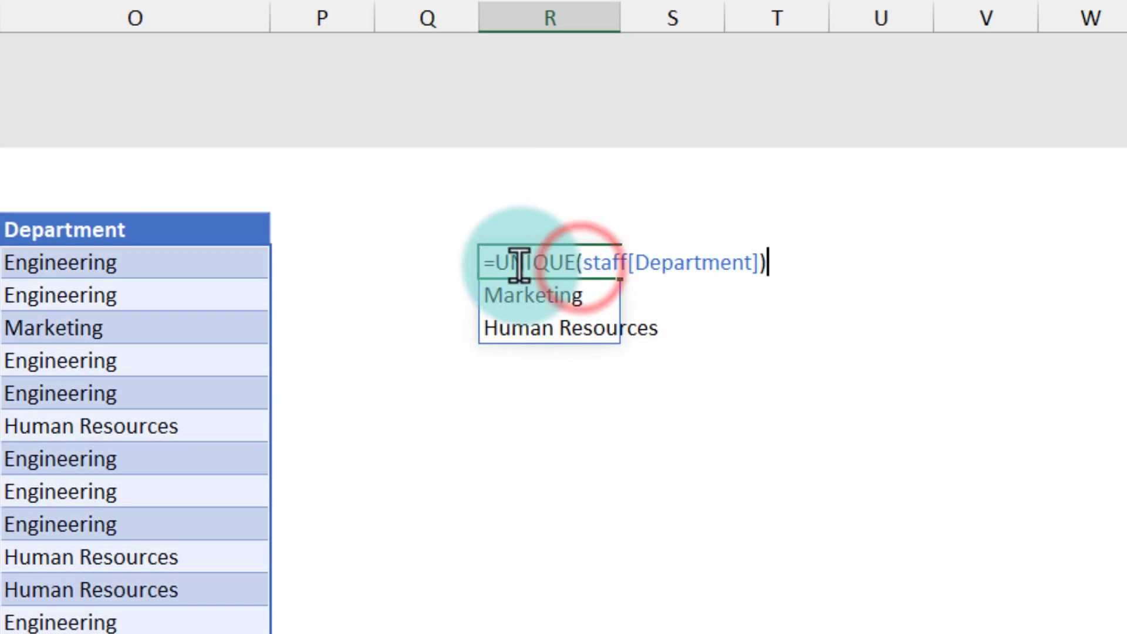
type("s")
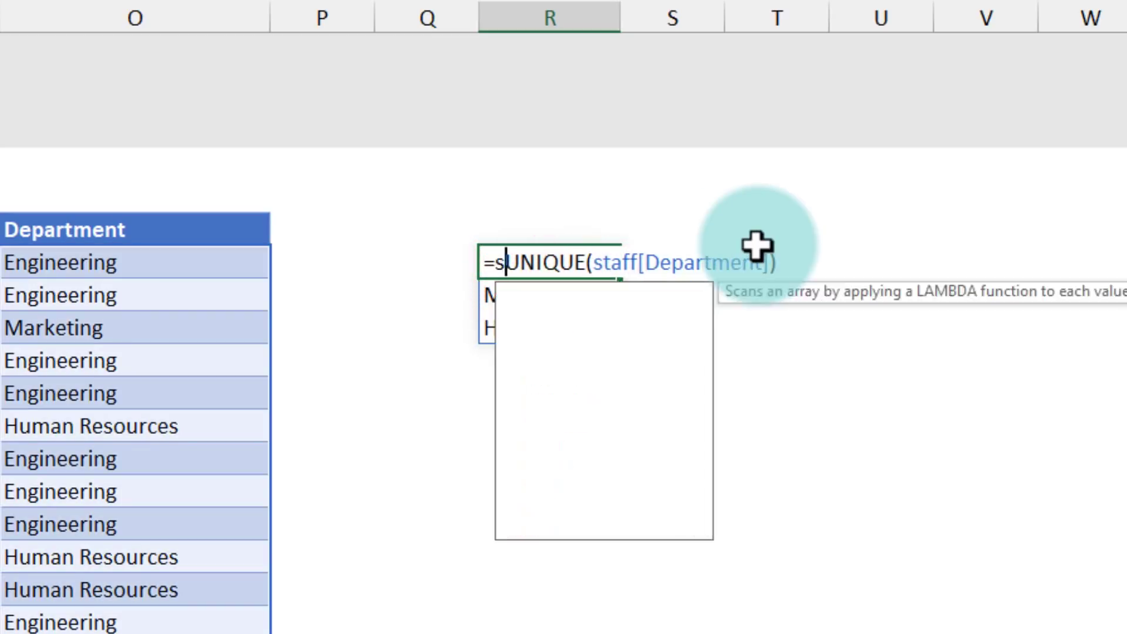
key("enter")
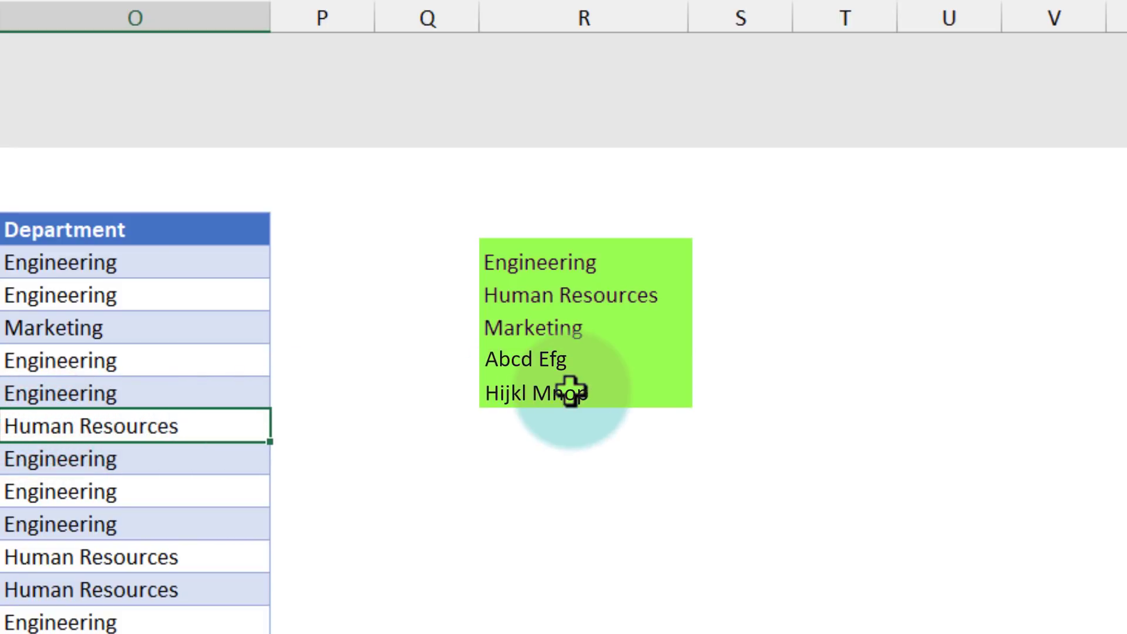
left_click(970, 217)
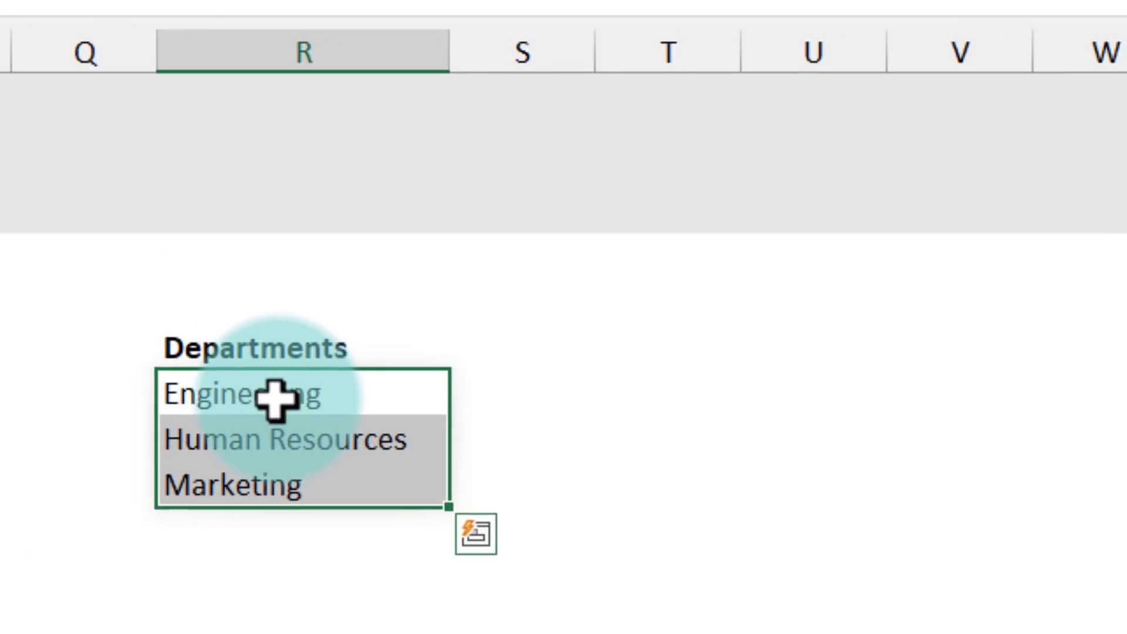
left_click(266, 395)
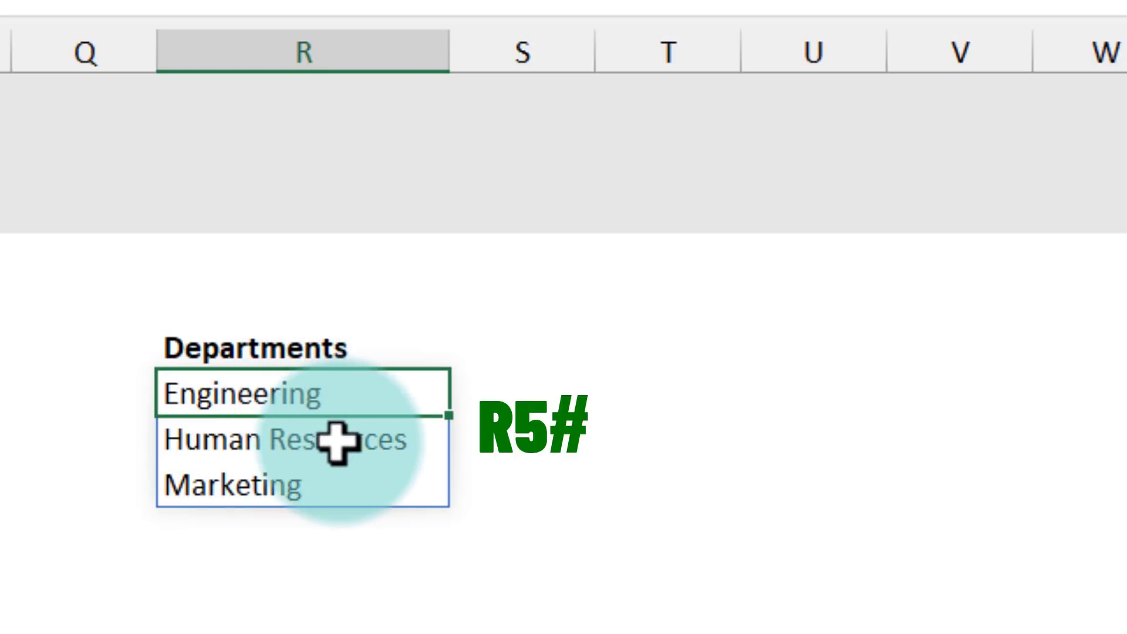
Define the name dept.names referring to =Data!$R$5# and return to the Report sheet
left_click(133, 62)
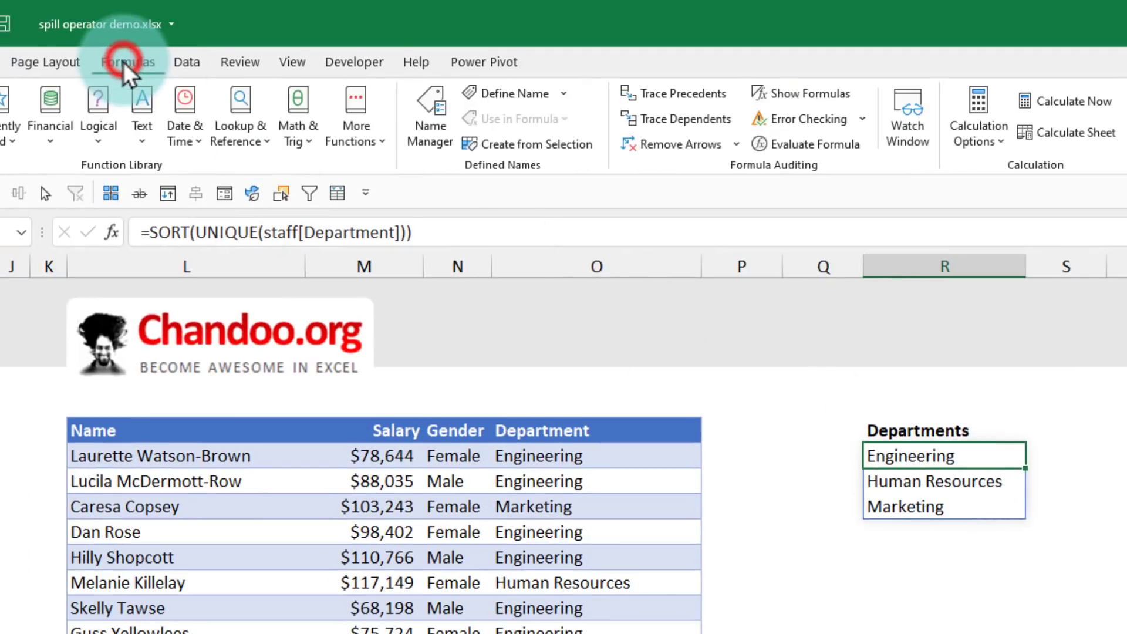
left_click(510, 93)
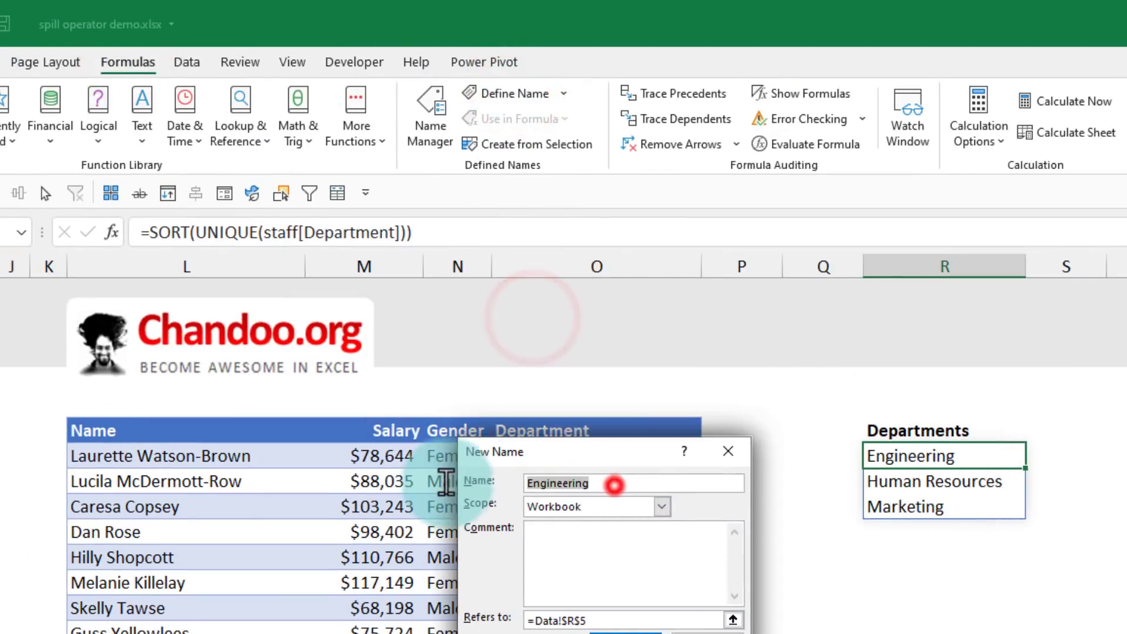
type("dept")
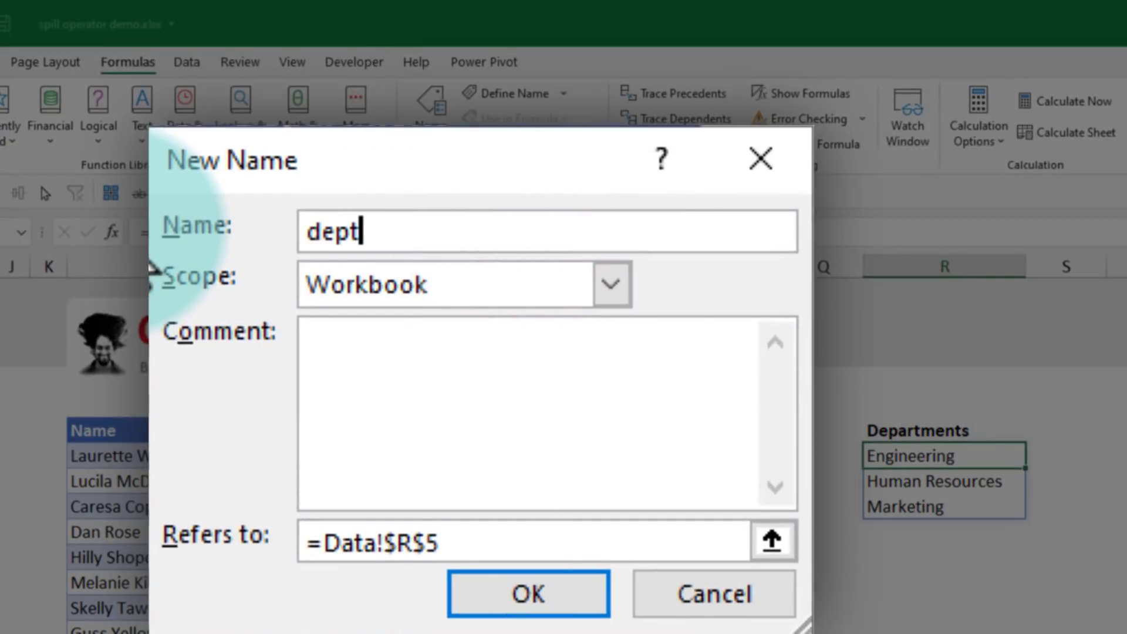
type(".names")
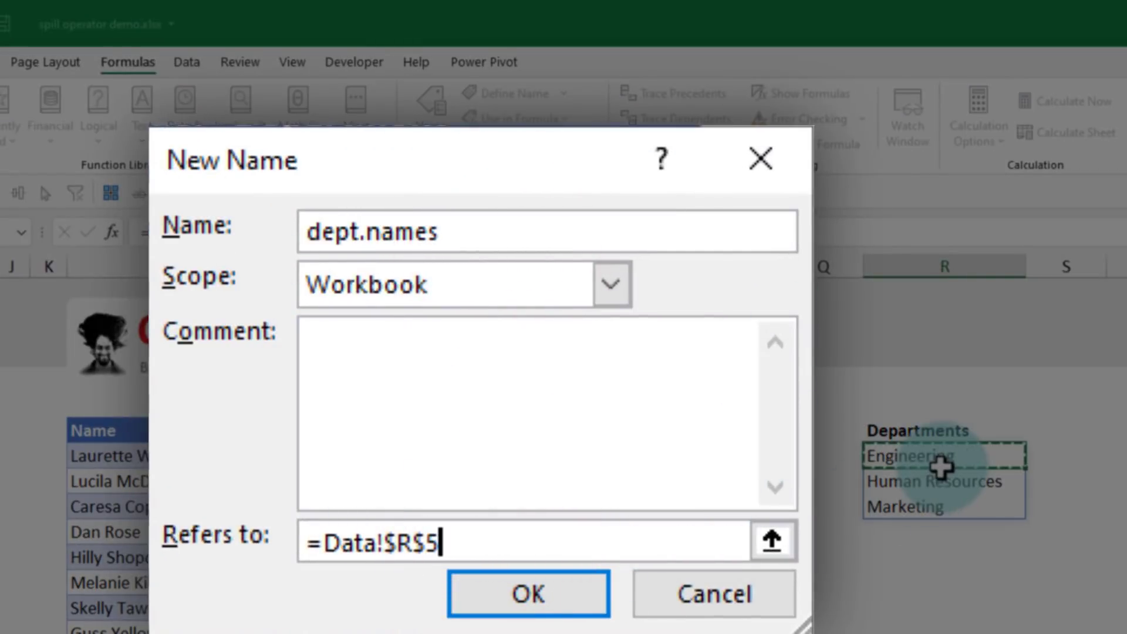
type("#")
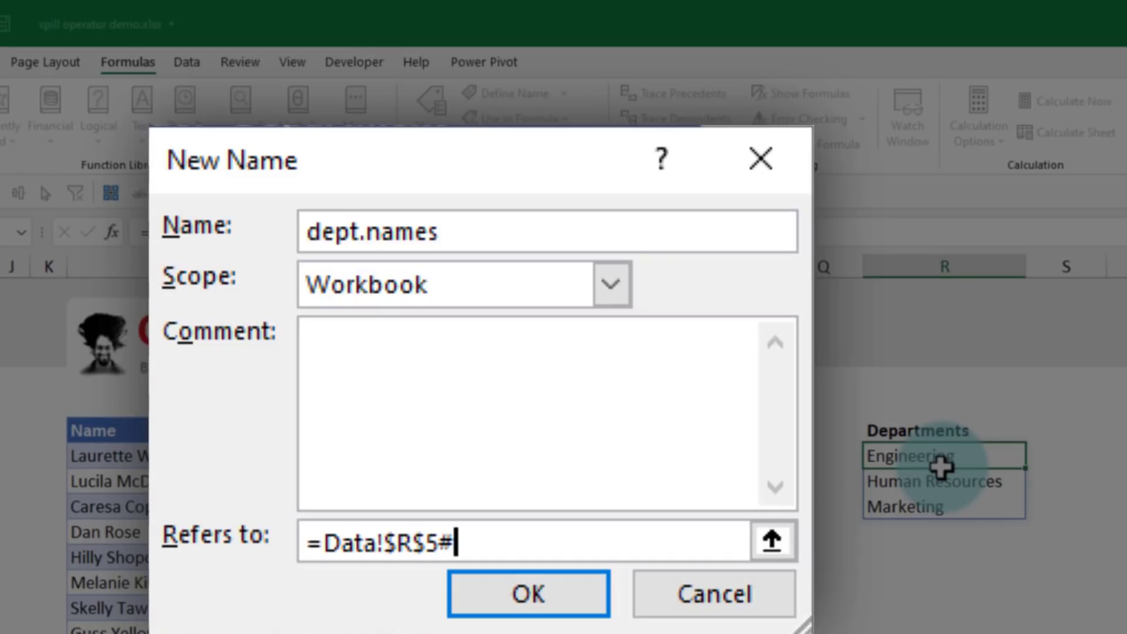
mouse_move(624, 458)
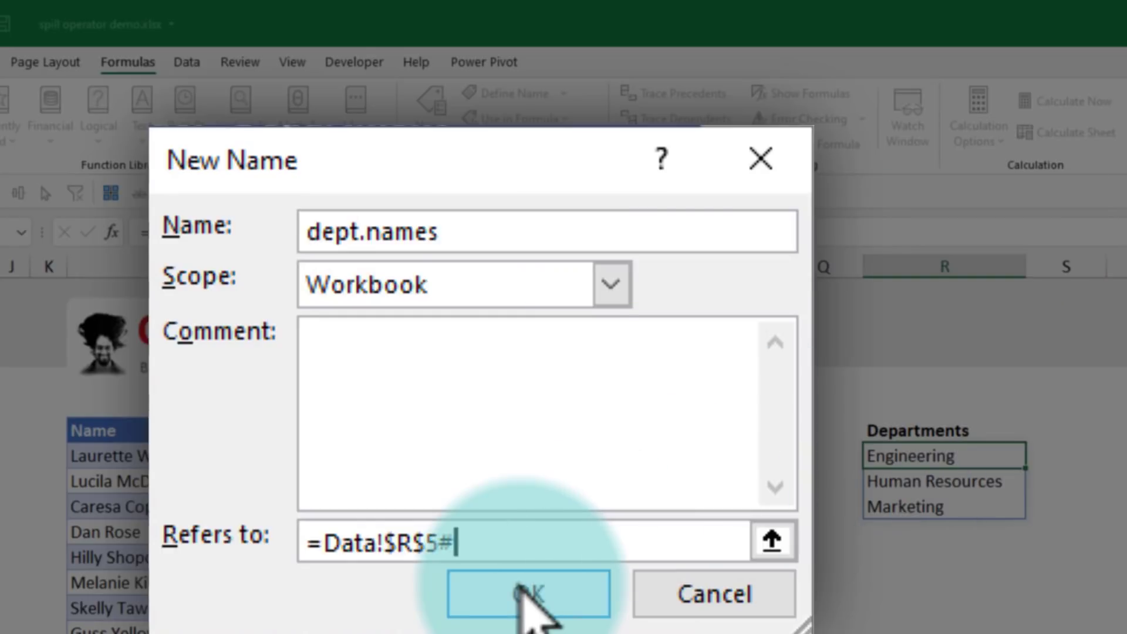
left_click(529, 593)
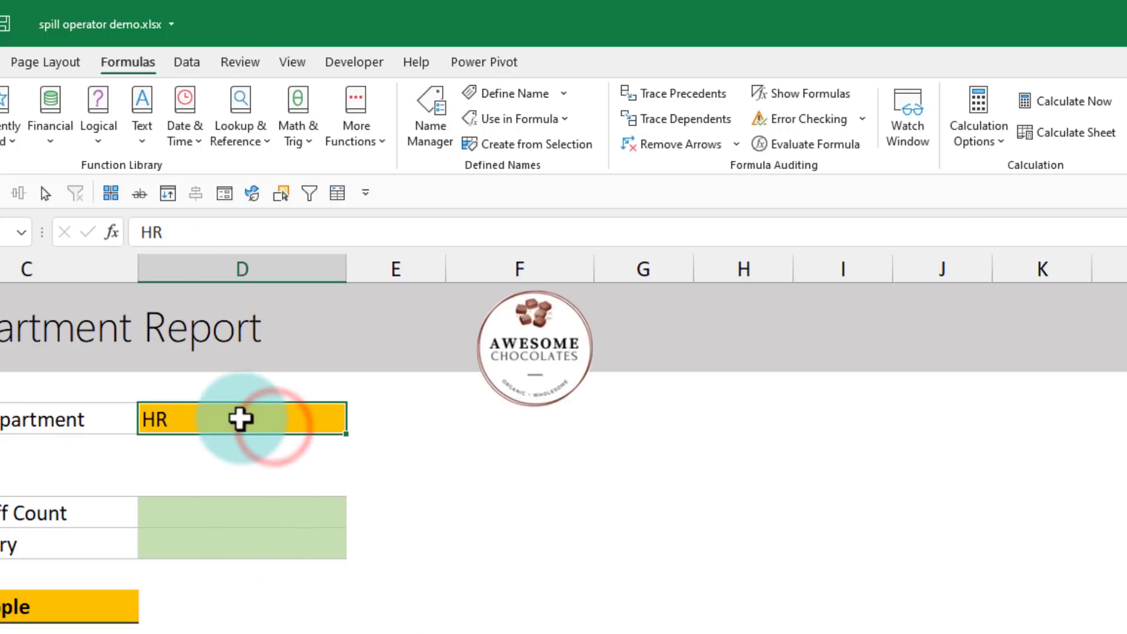
Give D4 List data validation with source =dept.names, then pick Human Resources
left_click(188, 61)
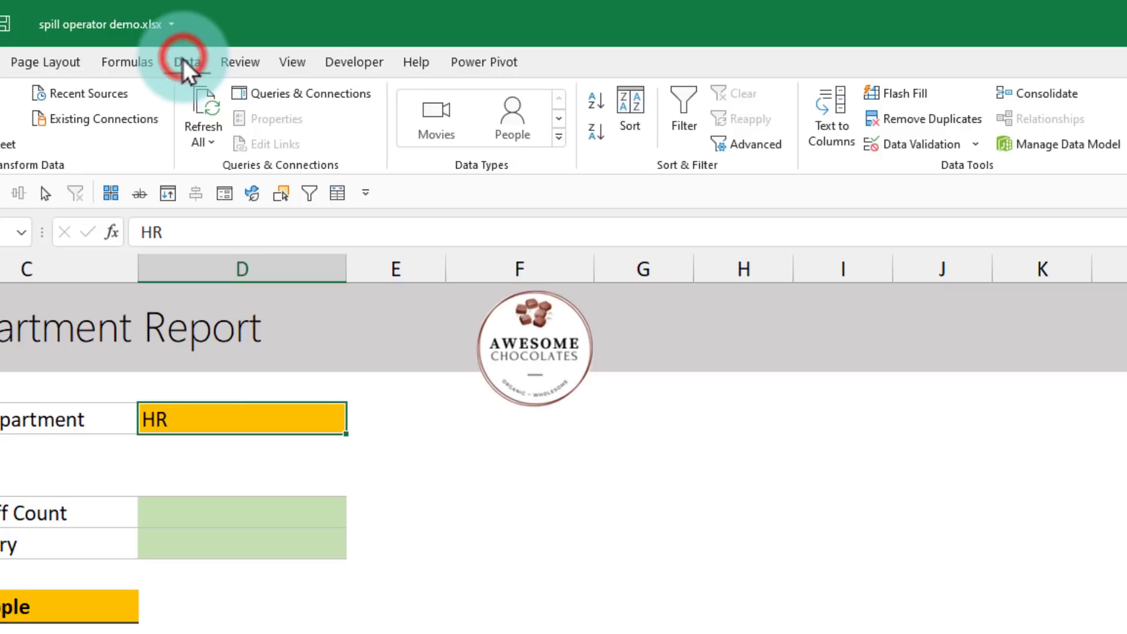
mouse_move(914, 143)
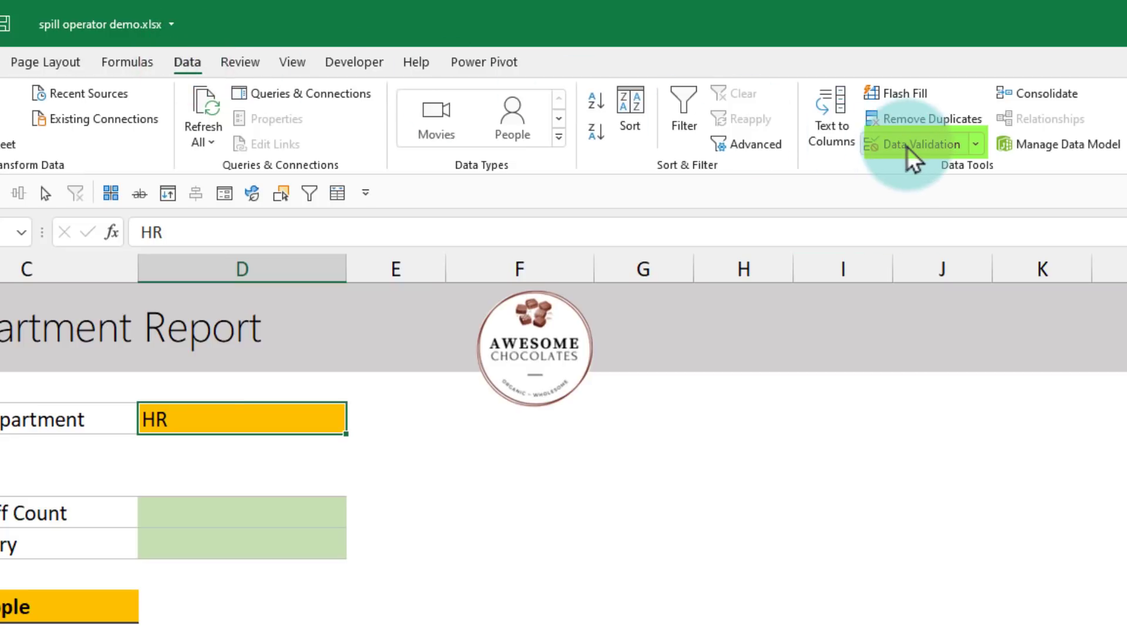
left_click(919, 144)
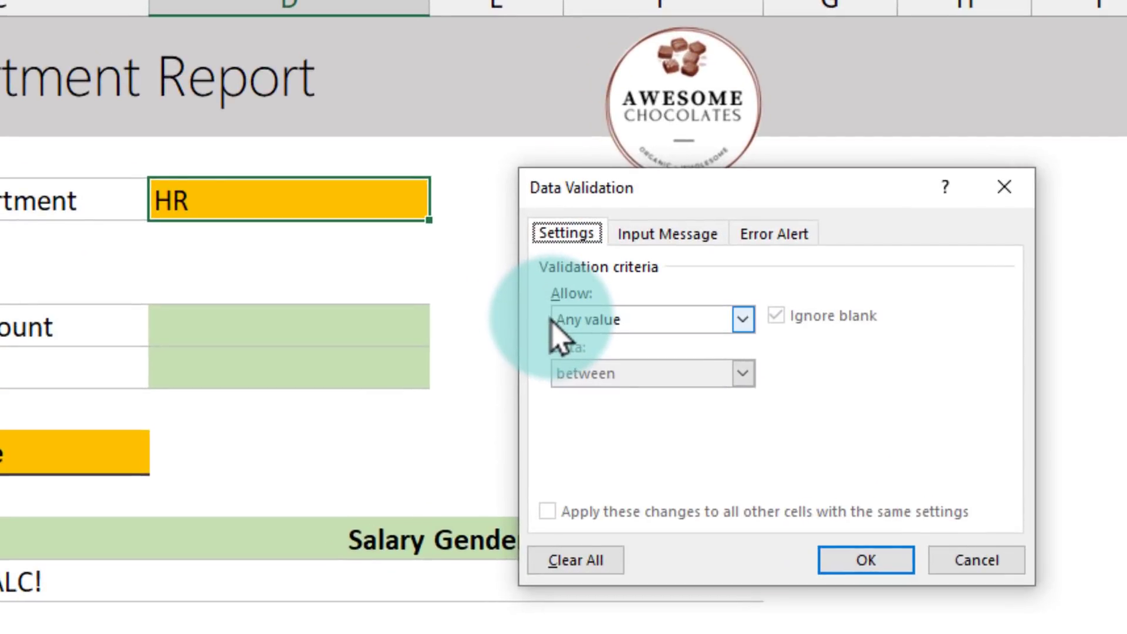
left_click(742, 320)
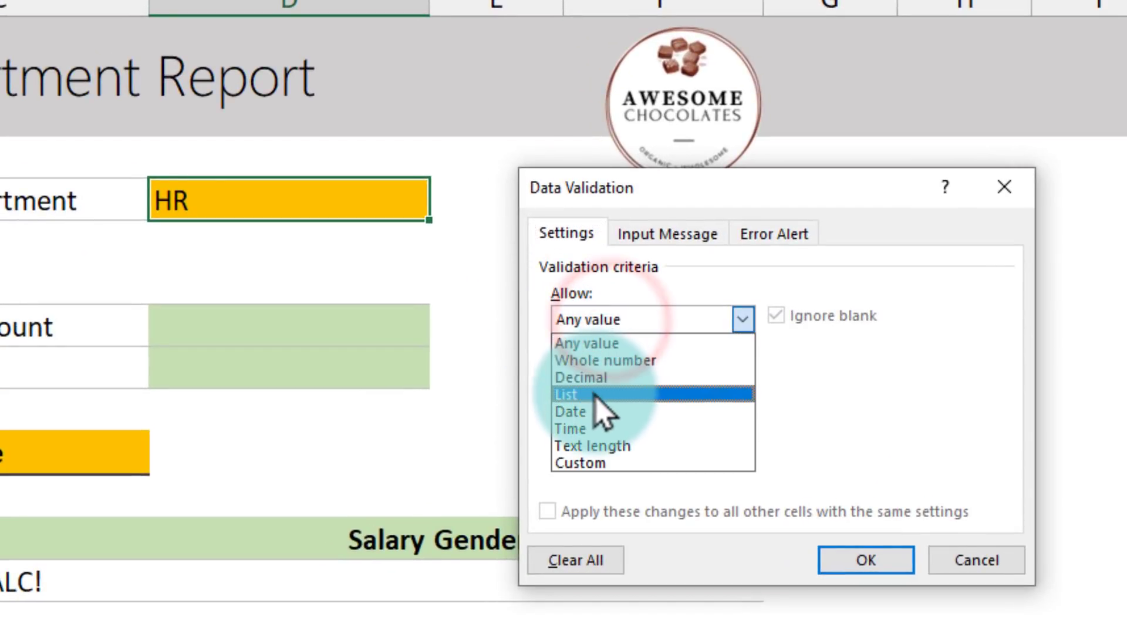
left_click(570, 394)
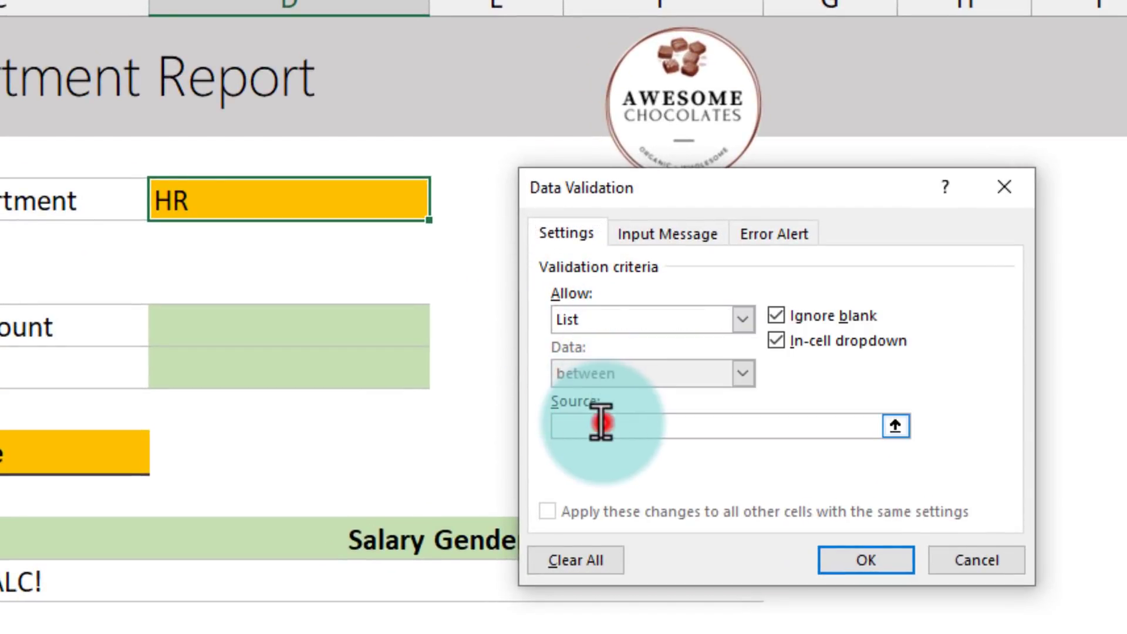
type("=")
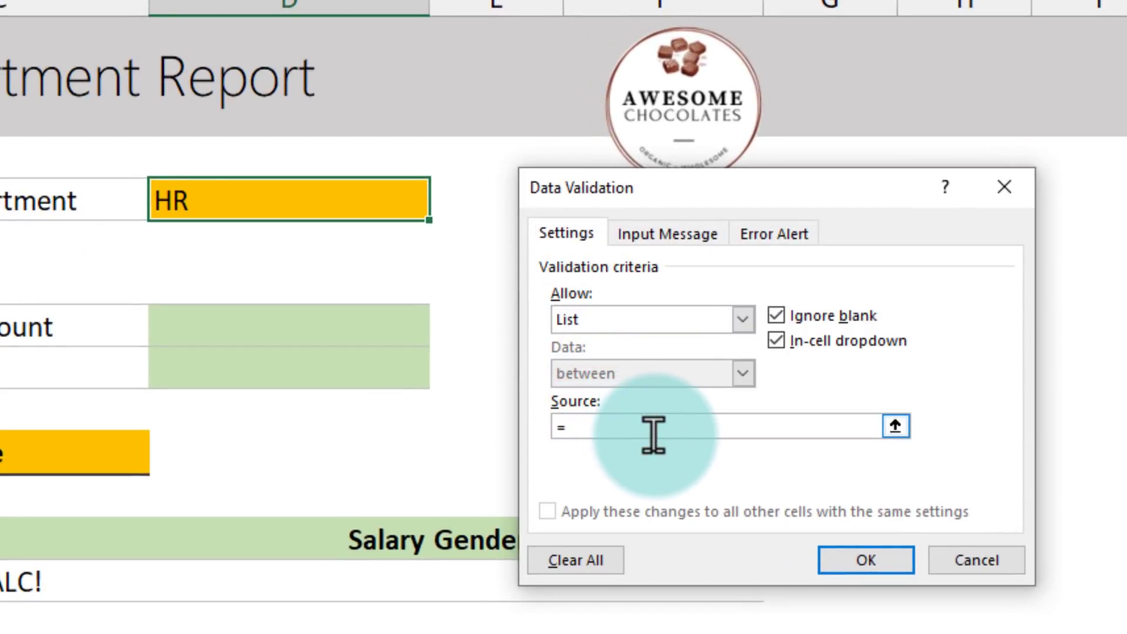
type("dept.n")
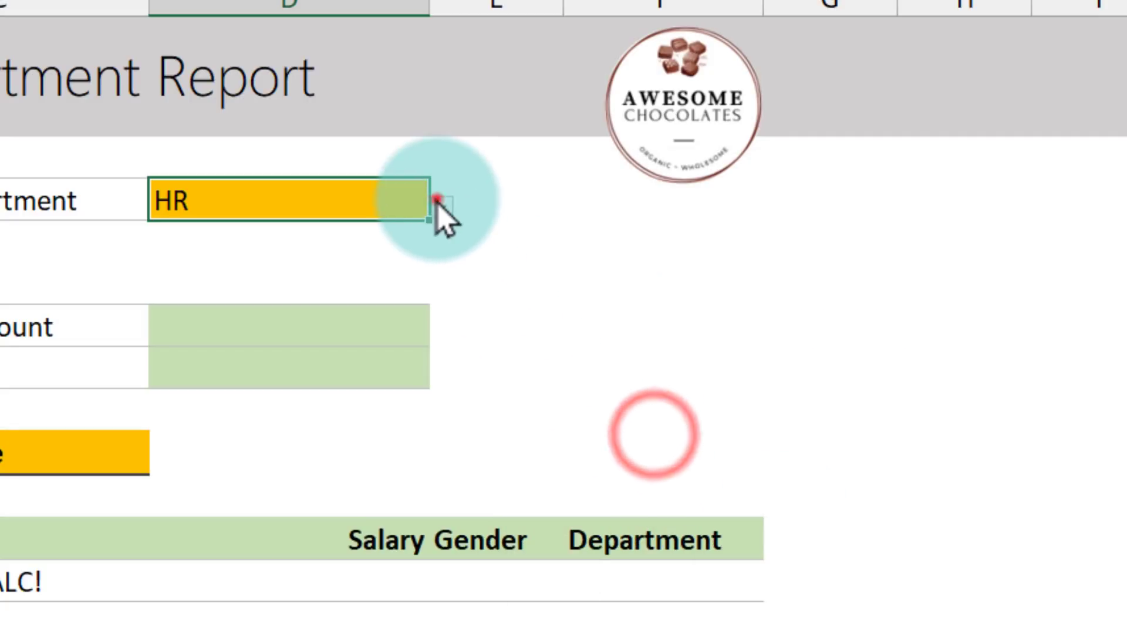
left_click(441, 207)
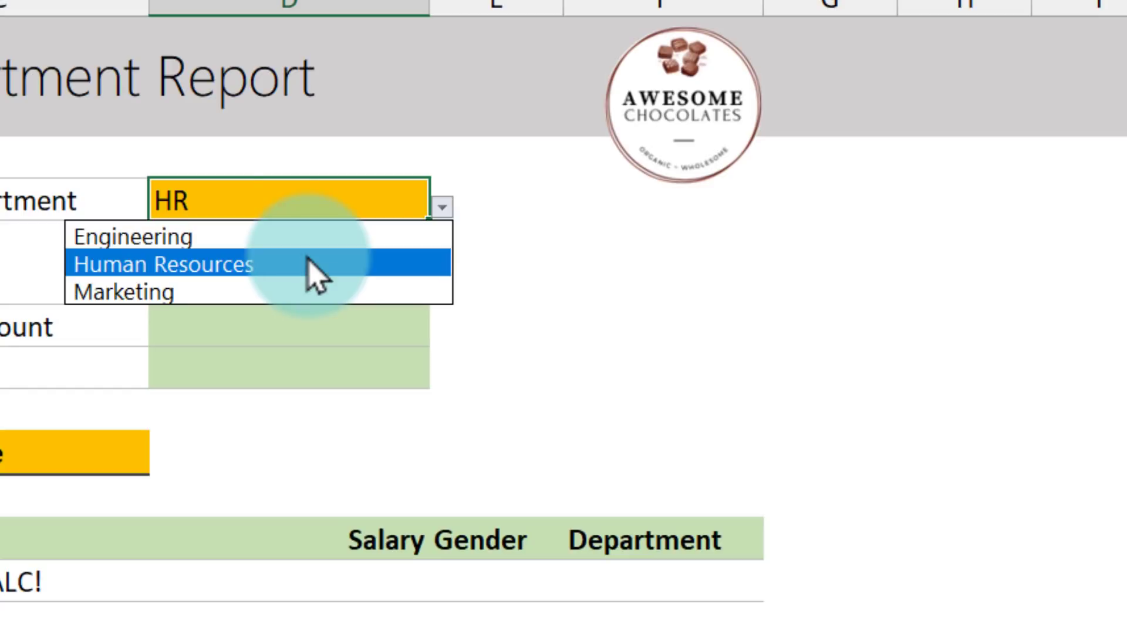
left_click(163, 265)
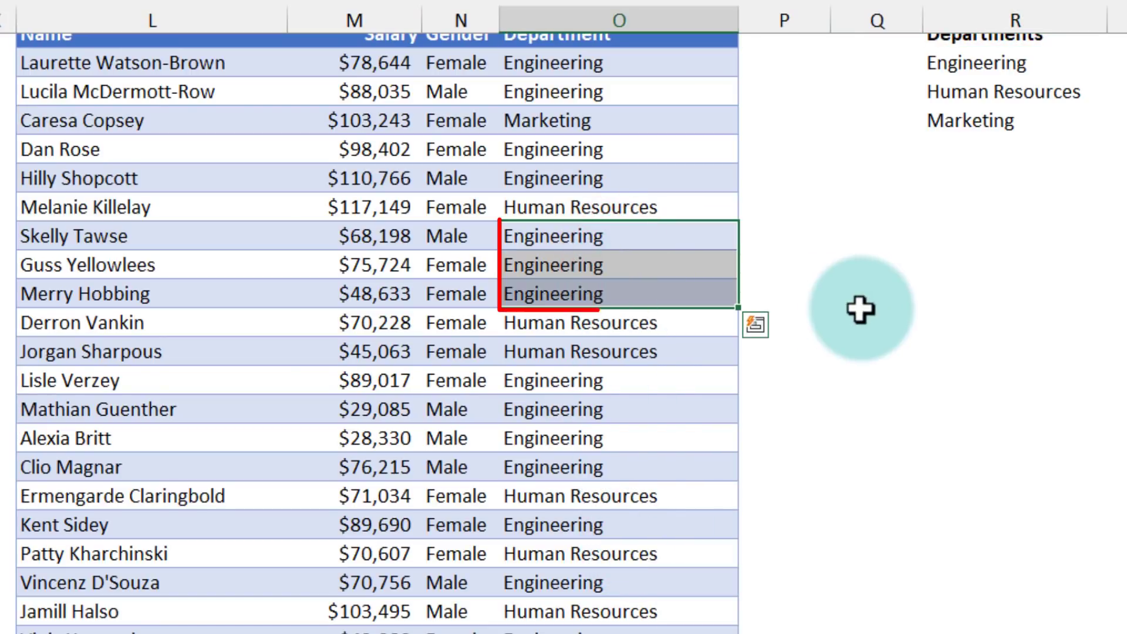
Reassign the marked staff to Product Development and select it in the report dropdown
type("Product Develop")
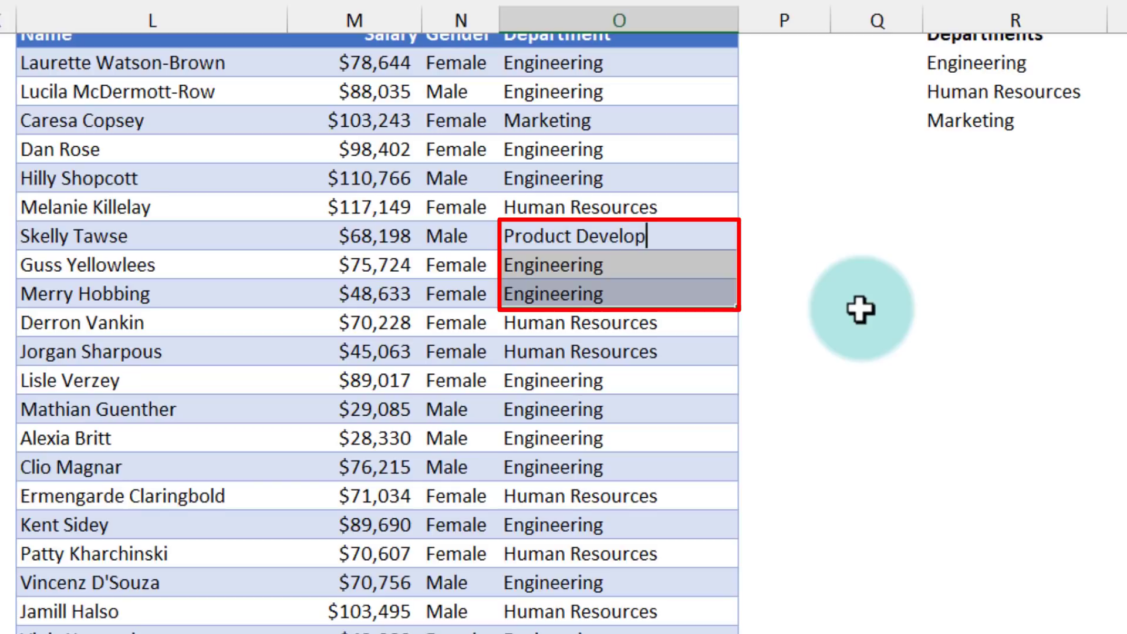
key("Enter")
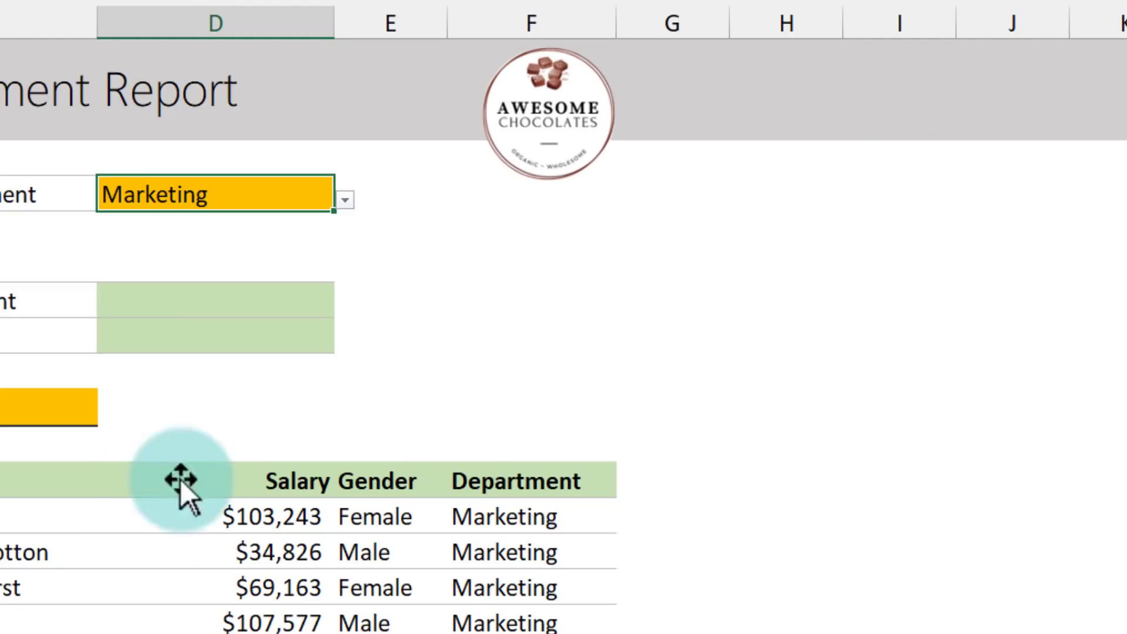
left_click(344, 201)
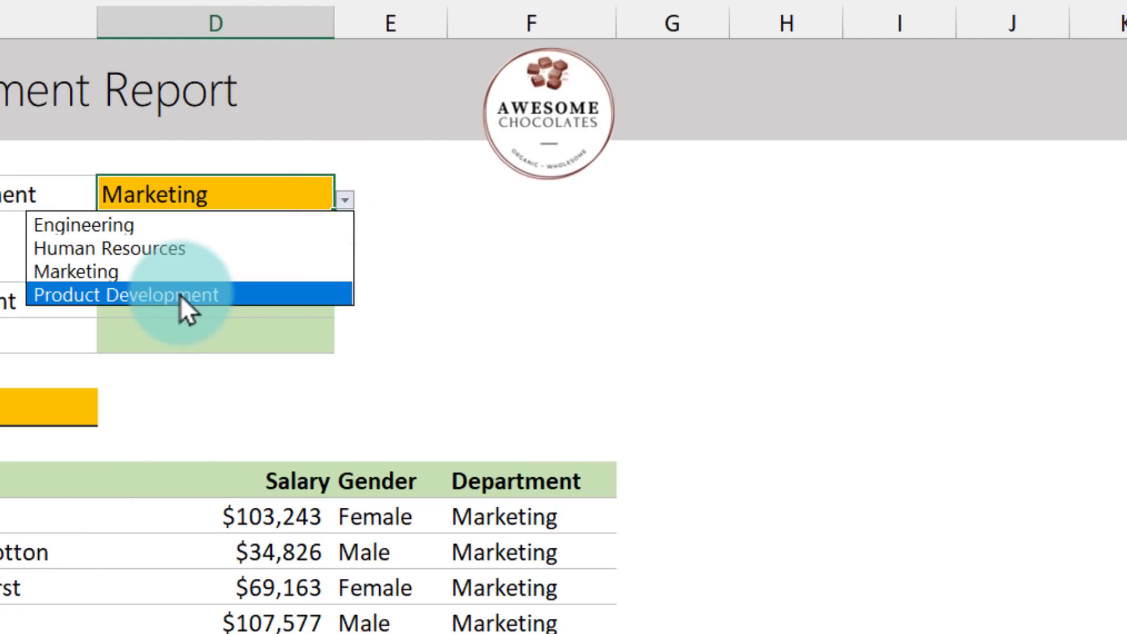
left_click(127, 295)
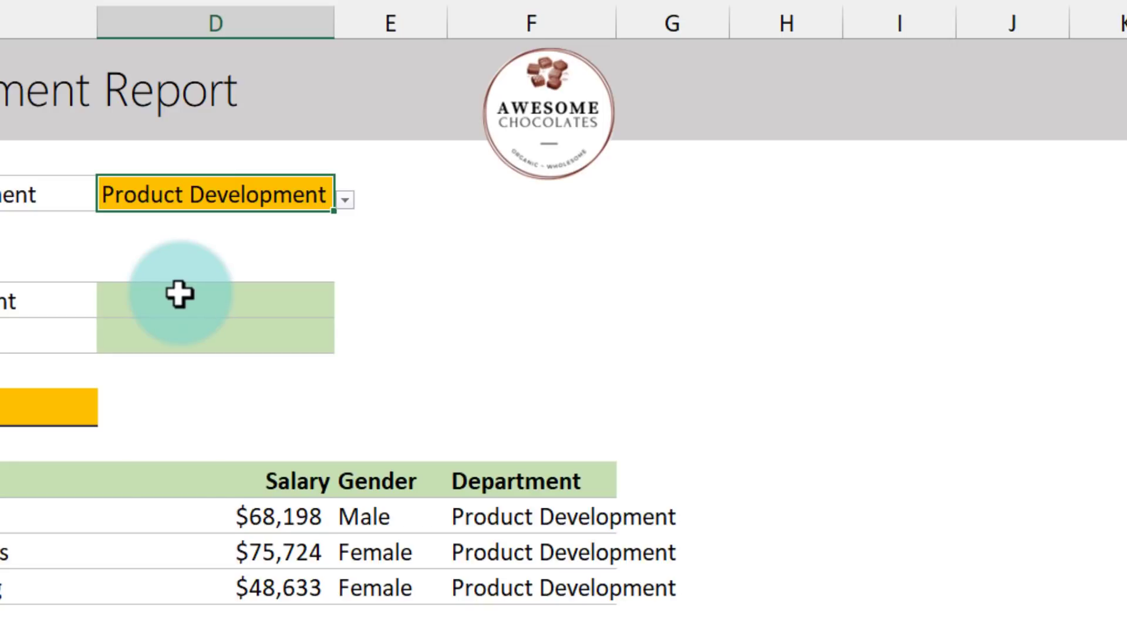
mouse_move(453, 618)
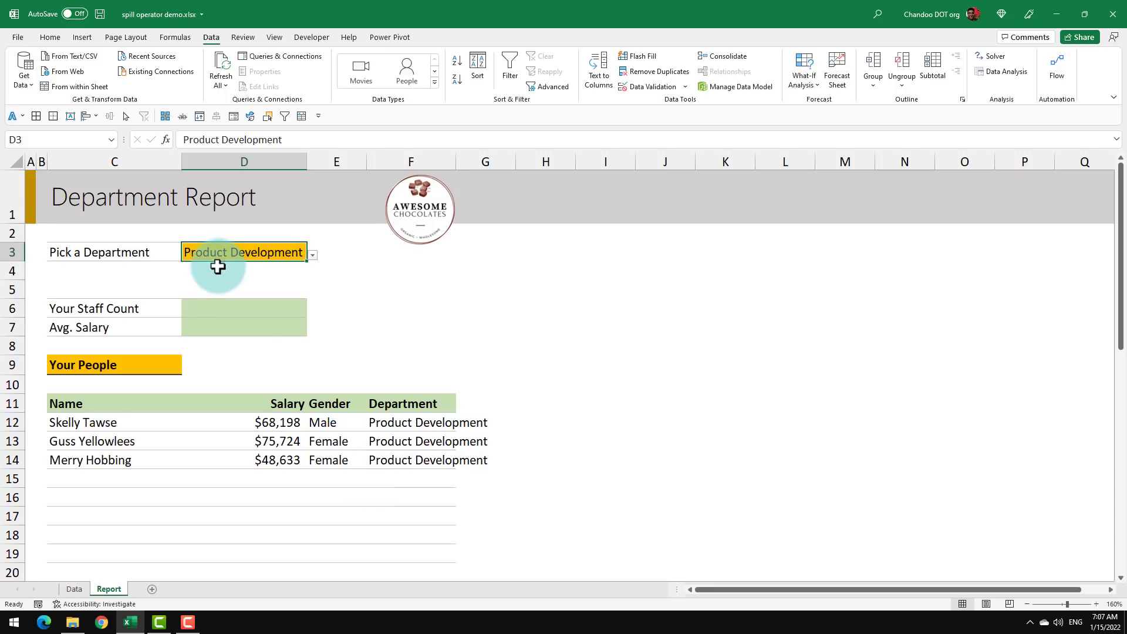
Try =COUNTA(C12#) in D6, then replace it with =ROWS(C12#) showing 3
left_click(244, 307)
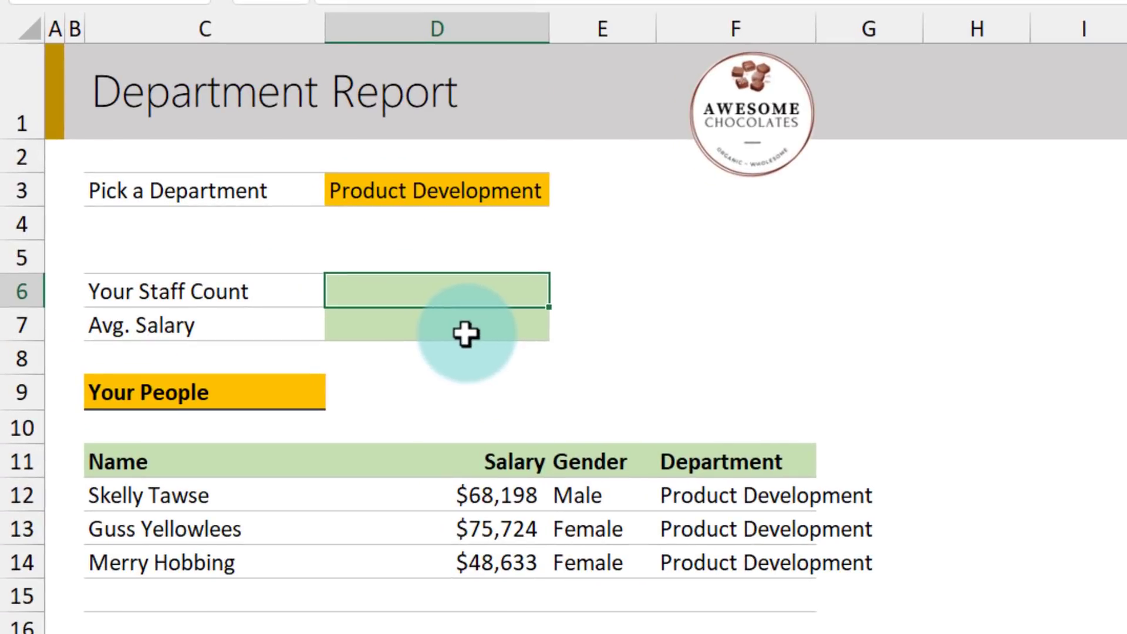
mouse_move(447, 550)
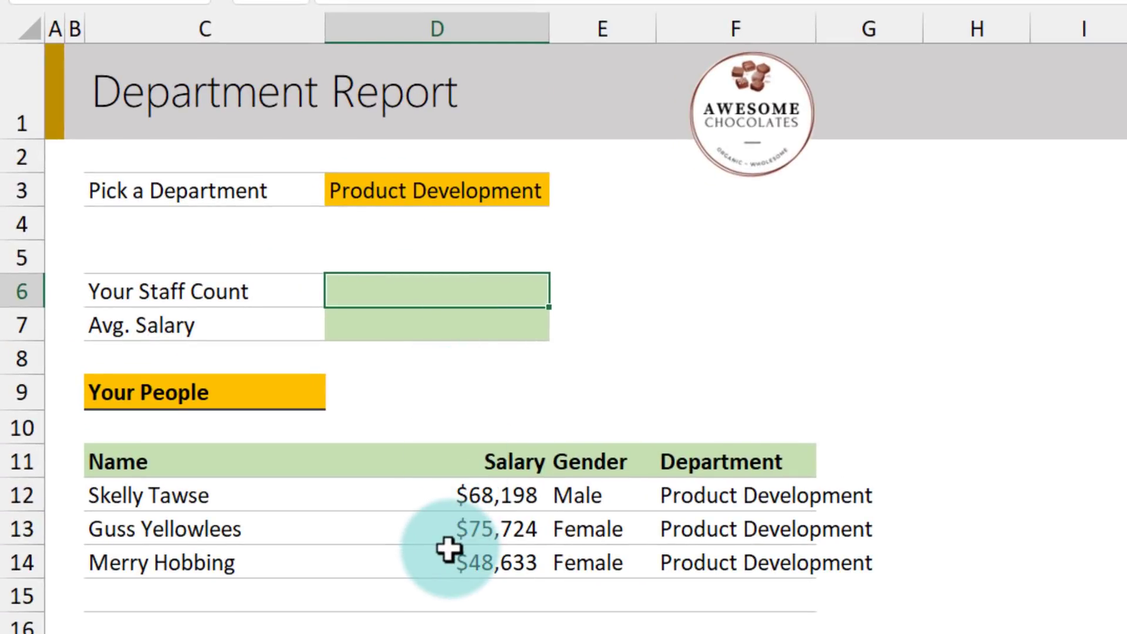
mouse_move(516, 512)
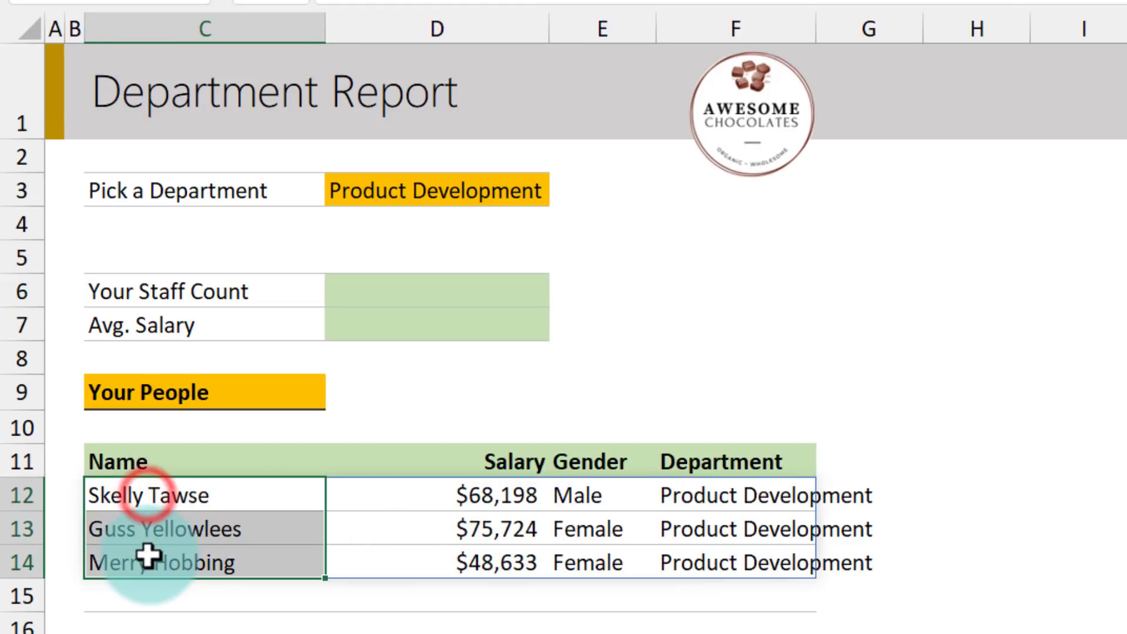
left_click(435, 291)
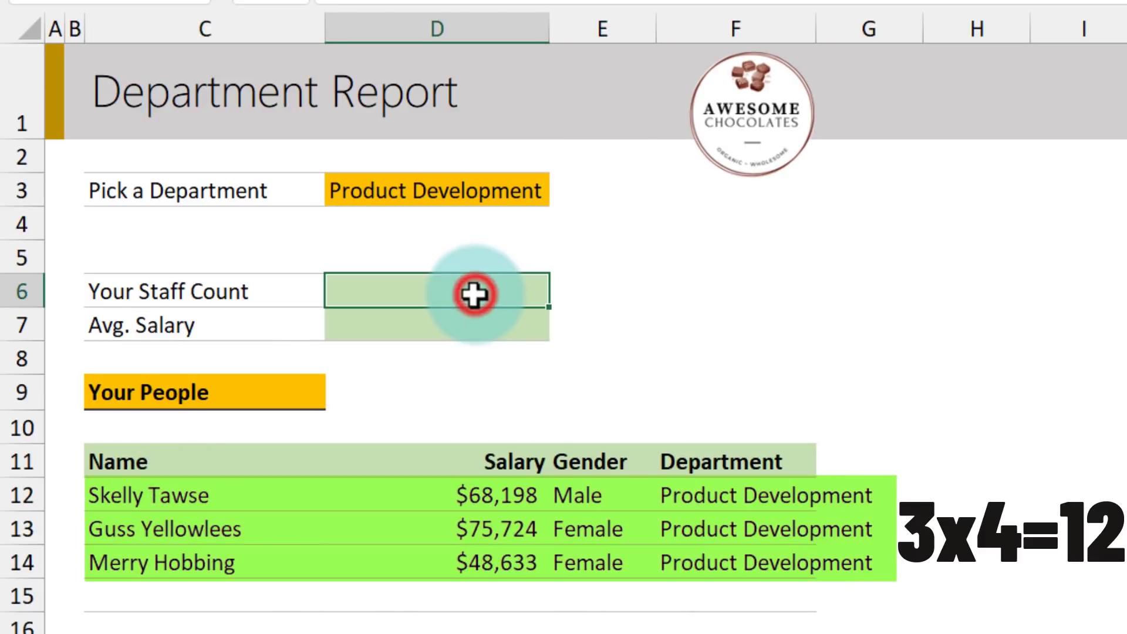
type("=counta(")
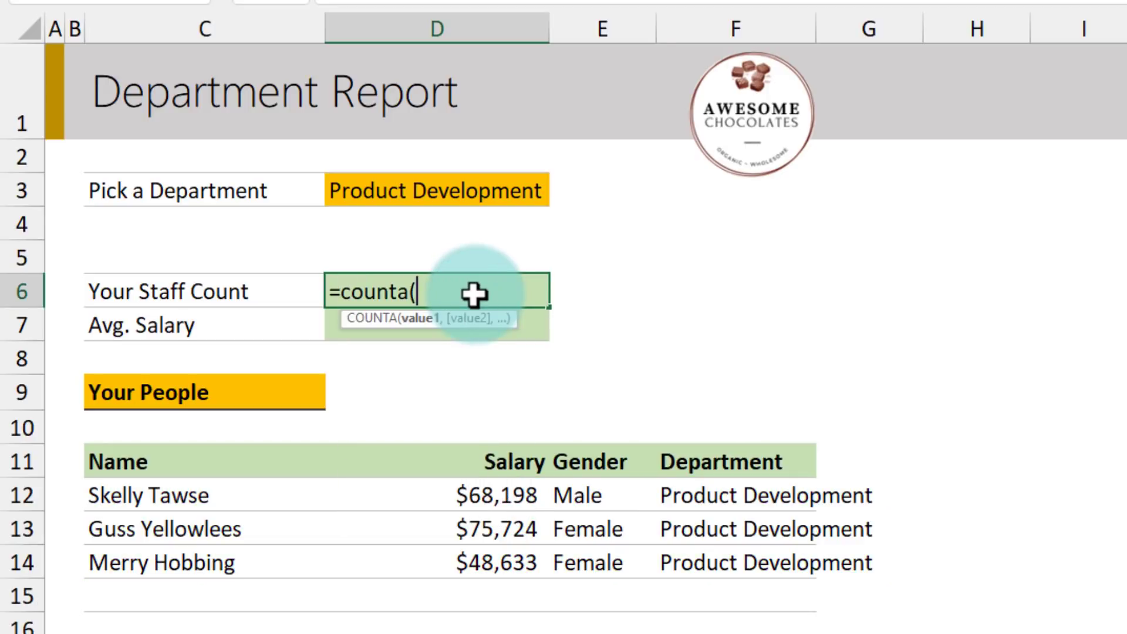
left_click(144, 495)
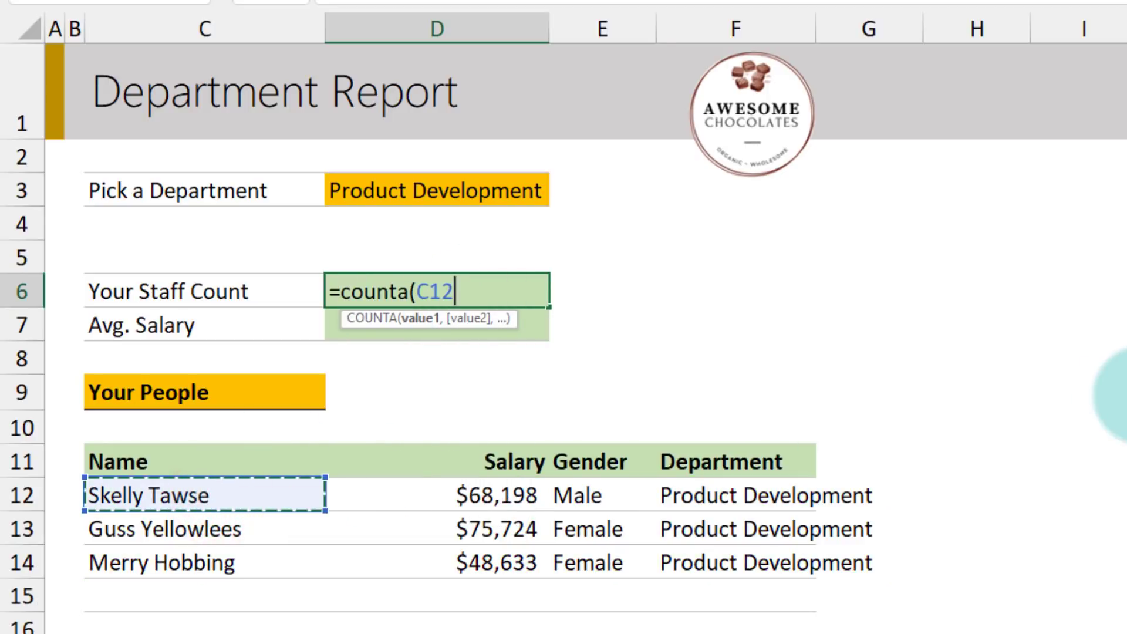
key("Enter")
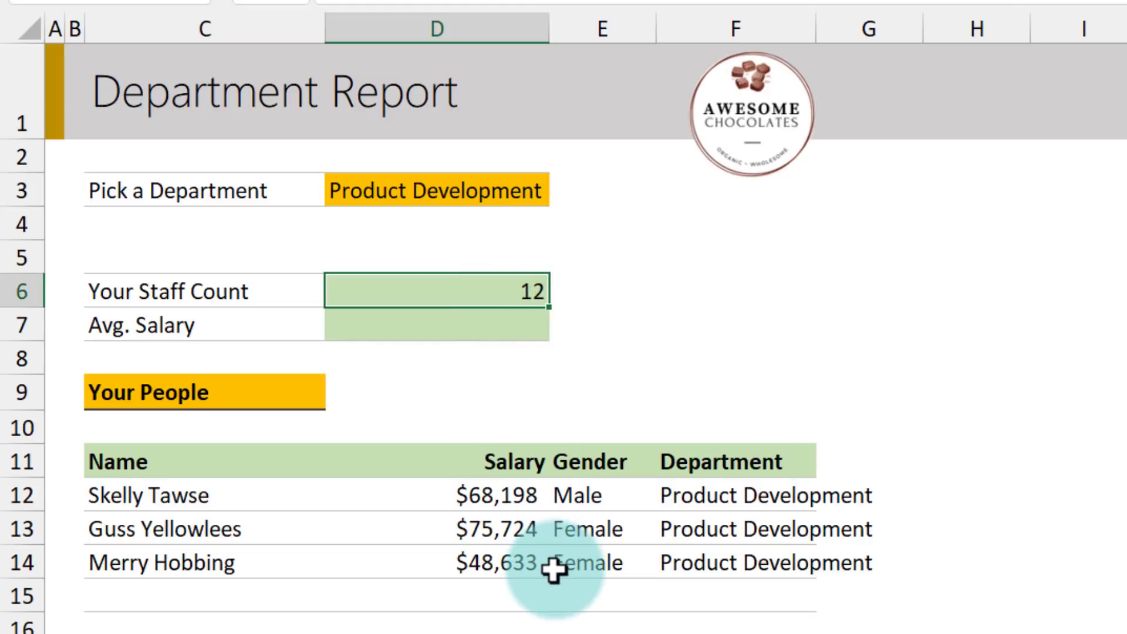
mouse_move(559, 350)
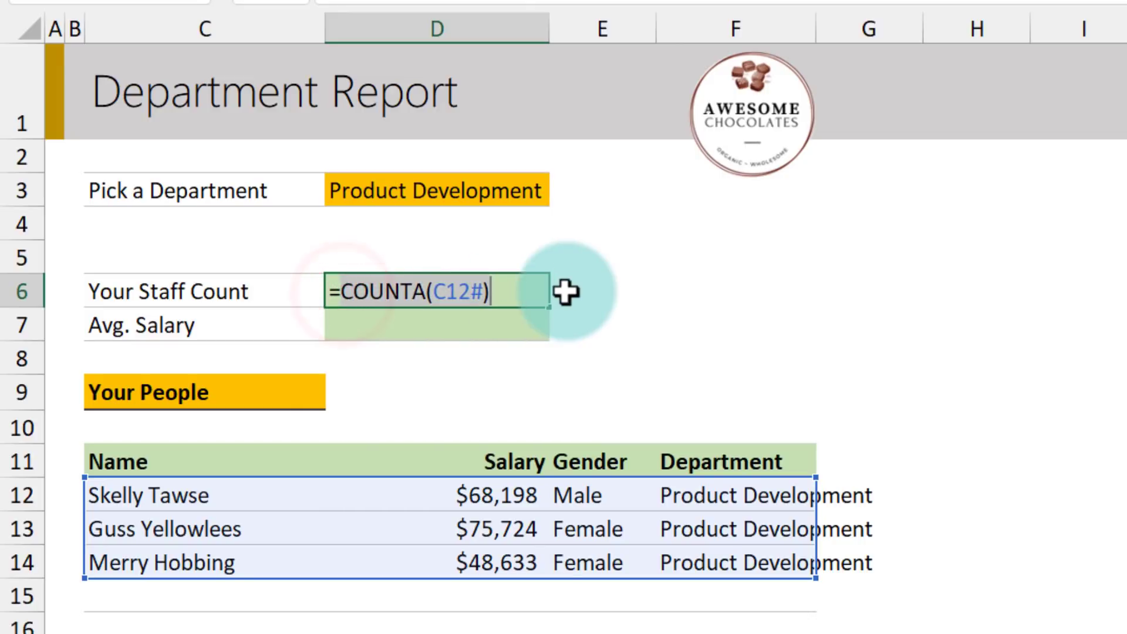
type("=rows")
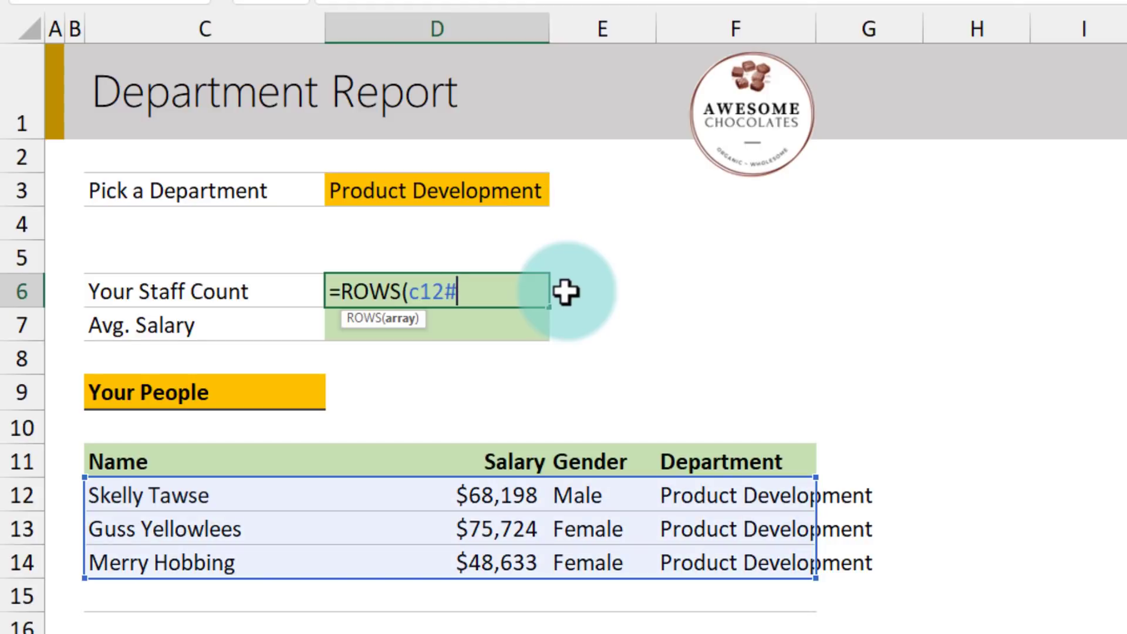
key("enter")
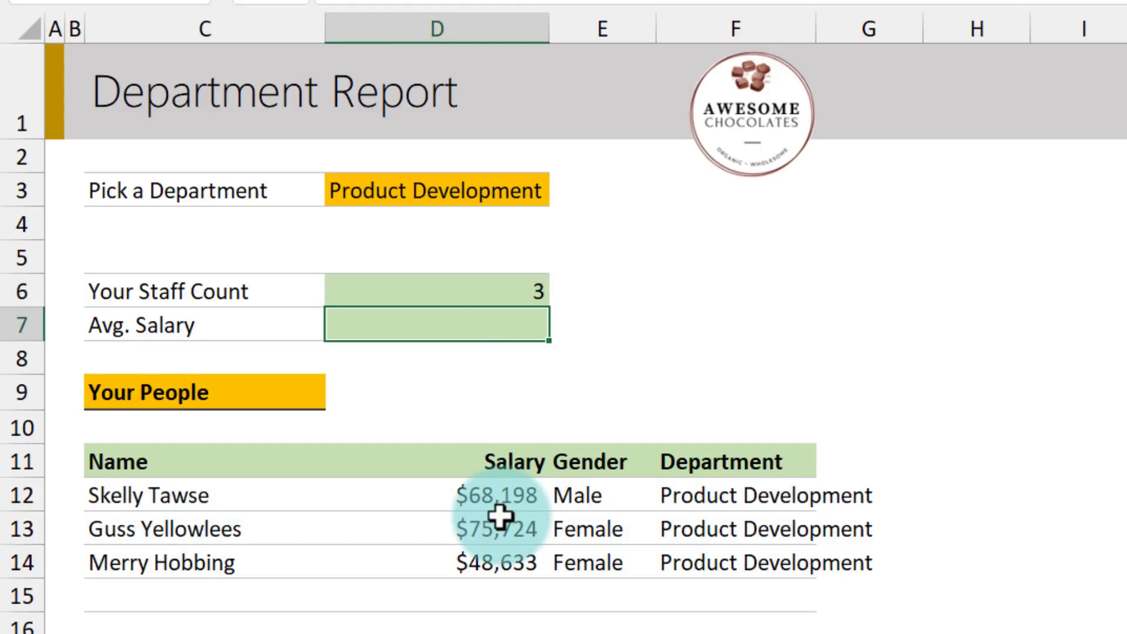
Draft an AVERAGE formula for Avg. Salary, then redo it over salary cells D12:D14
type("=avera")
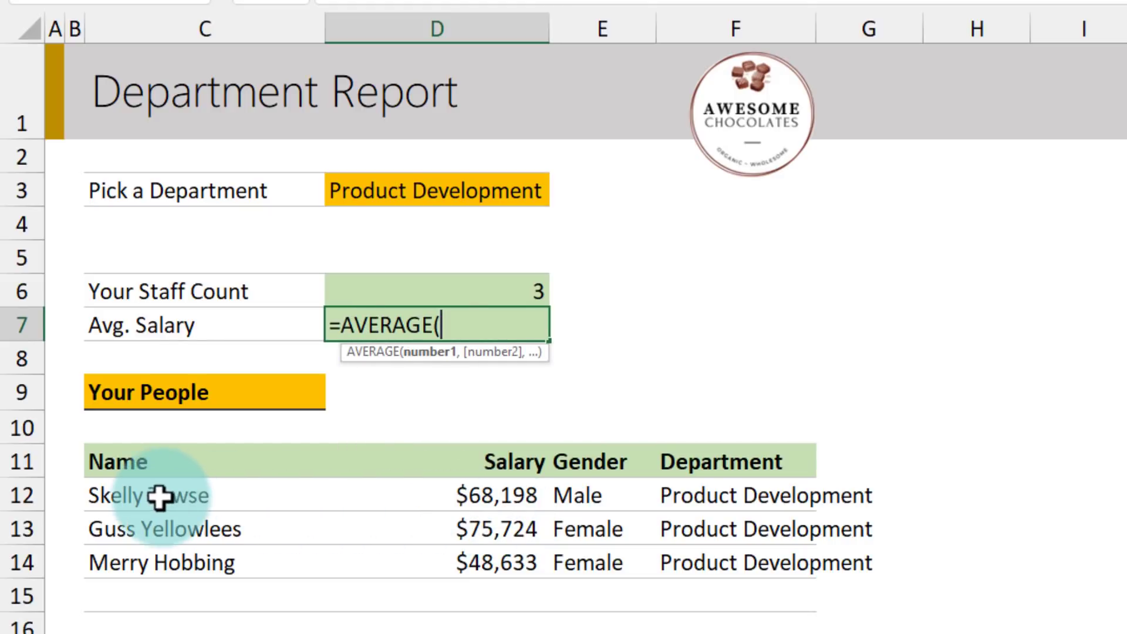
key("Enter")
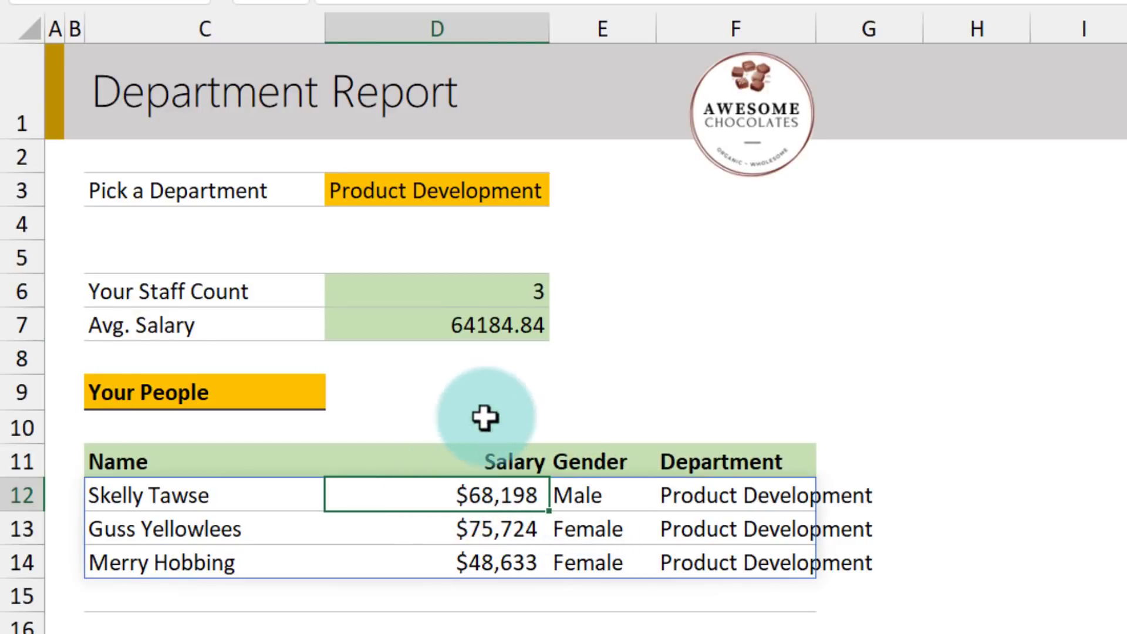
left_click(436, 324)
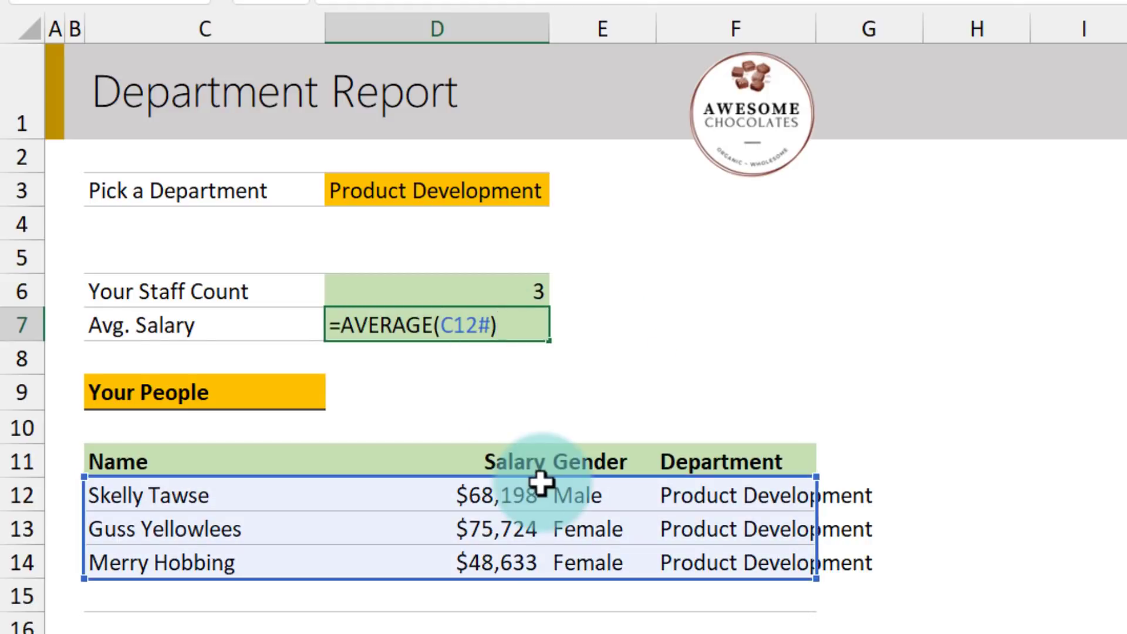
left_click(496, 494)
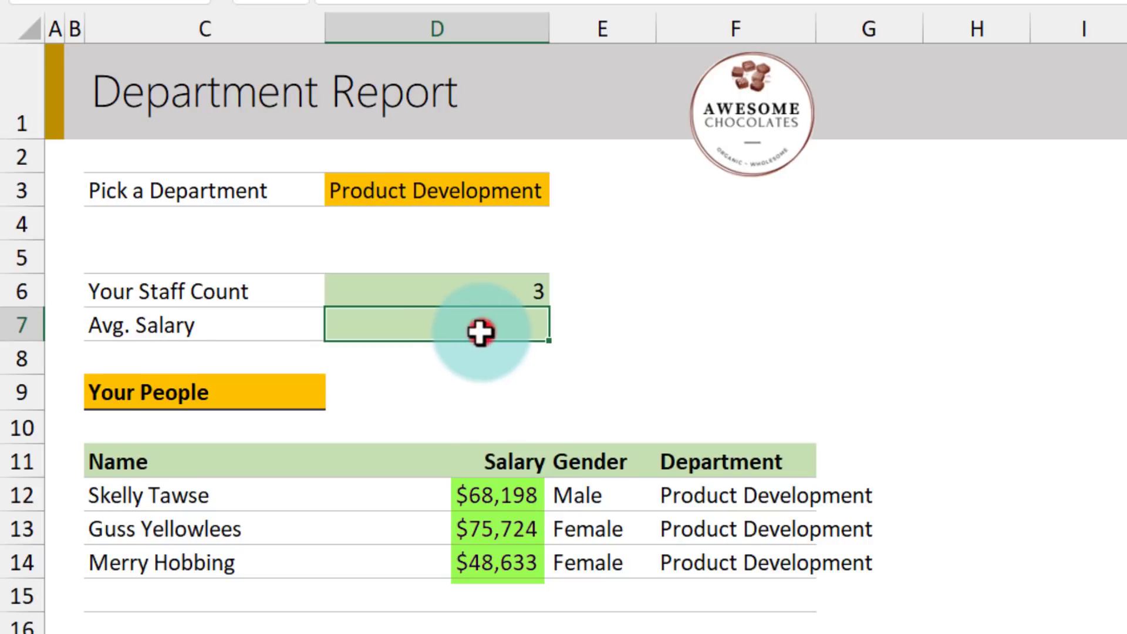
type("=average")
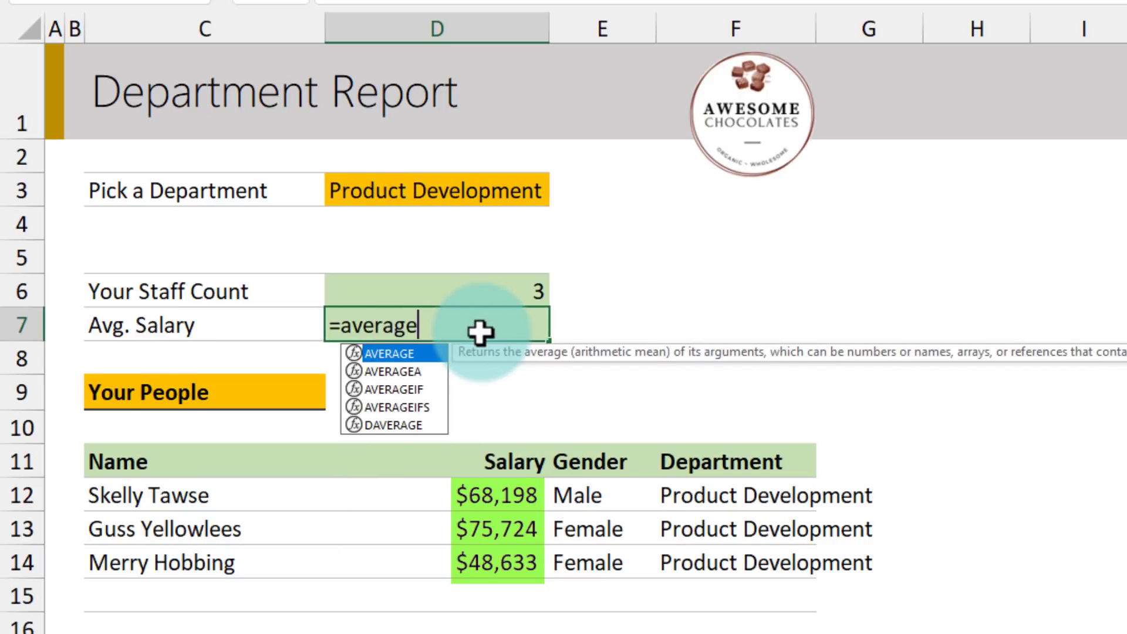
left_click_drag(486, 495, 486, 563)
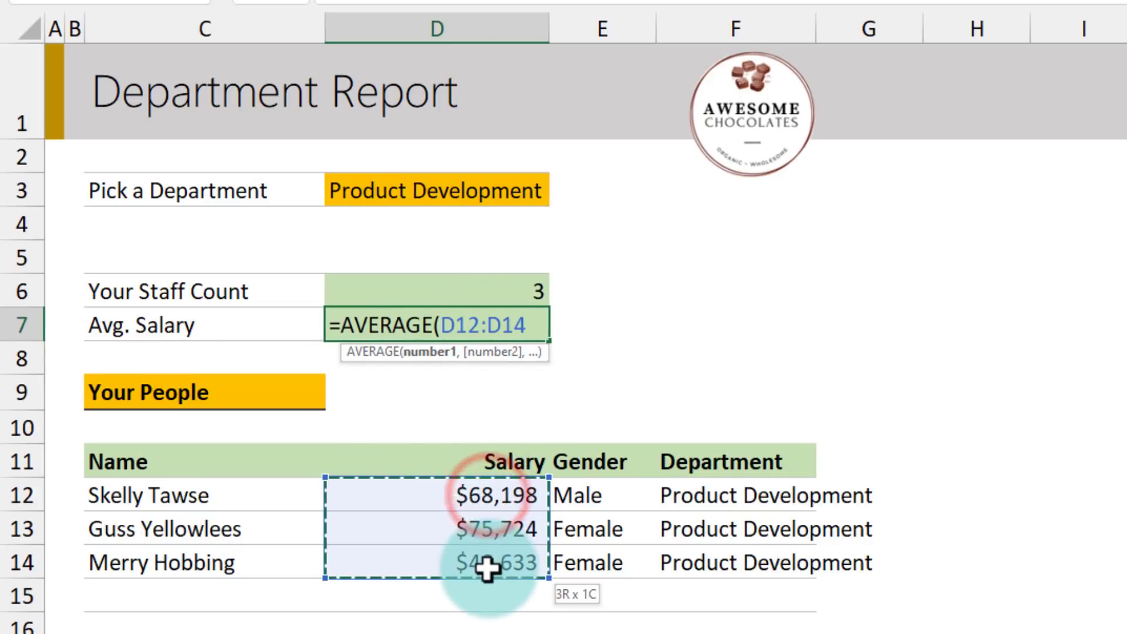
left_click_drag(486, 562, 486, 528)
type("C12#)")
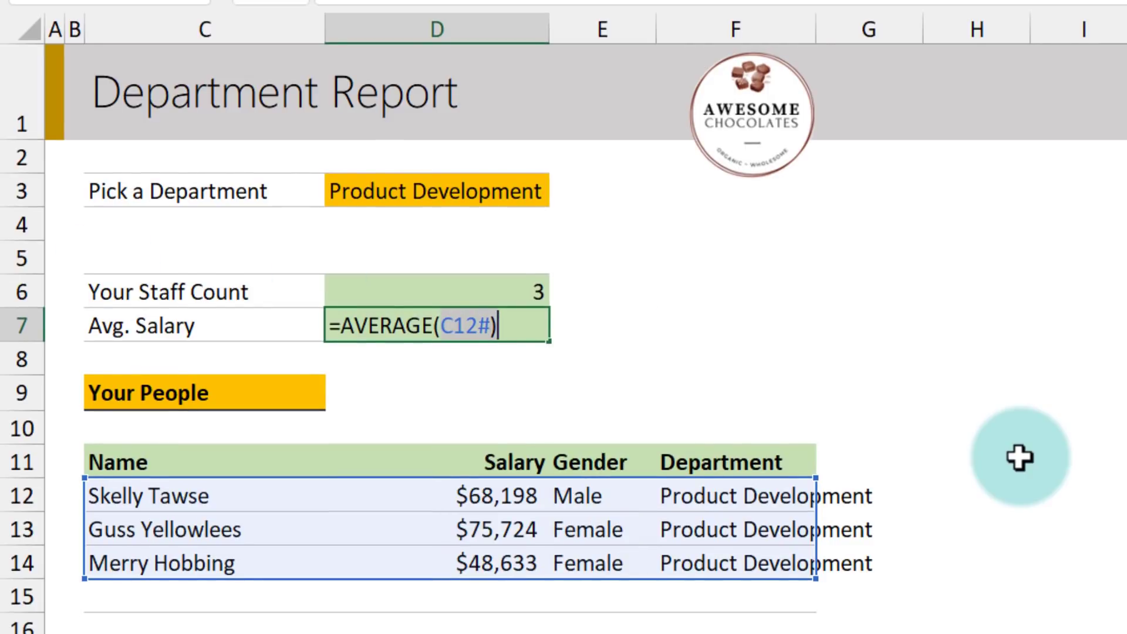
Change Avg. Salary in D7 to =AVERAGE(INDEX(C12#,,2)) so it averages only salaries
key("Backspace")
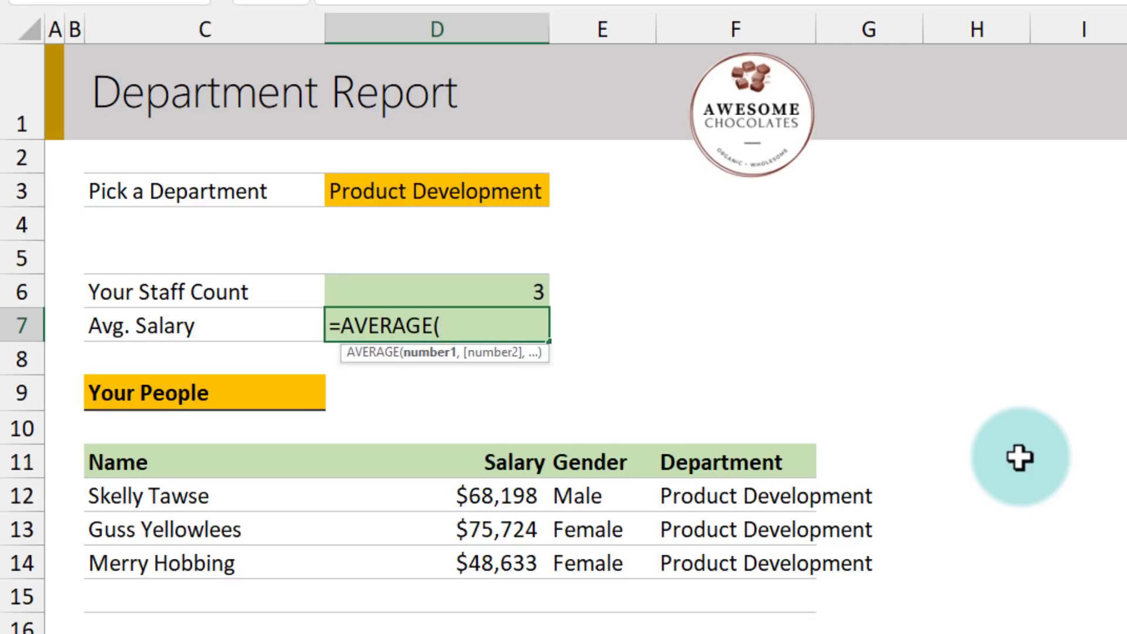
type("index")
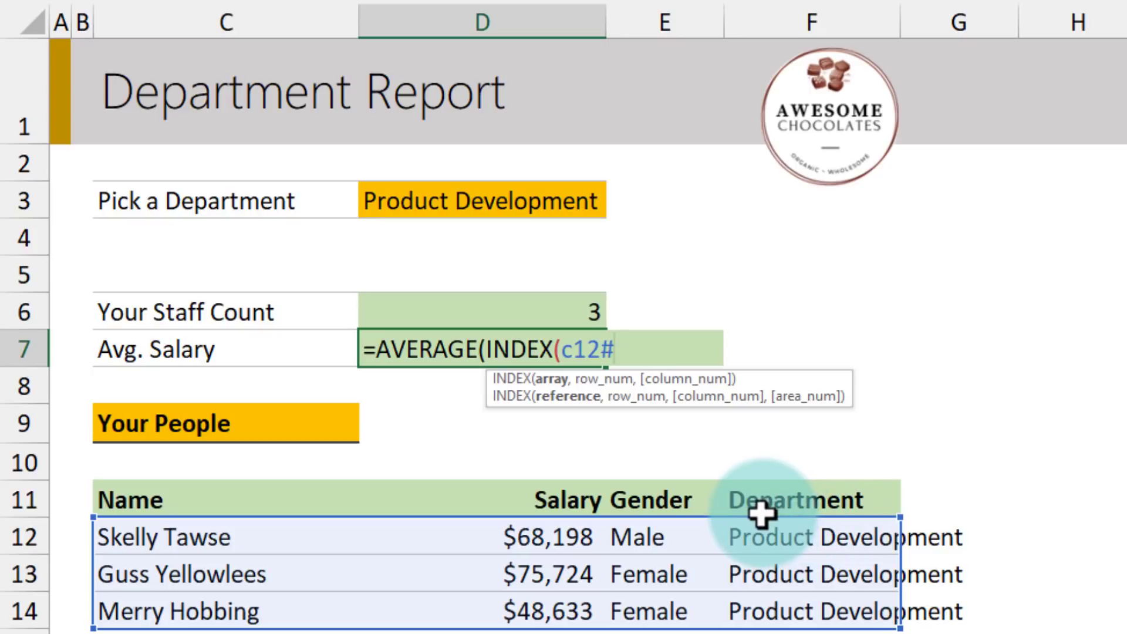
type(",")
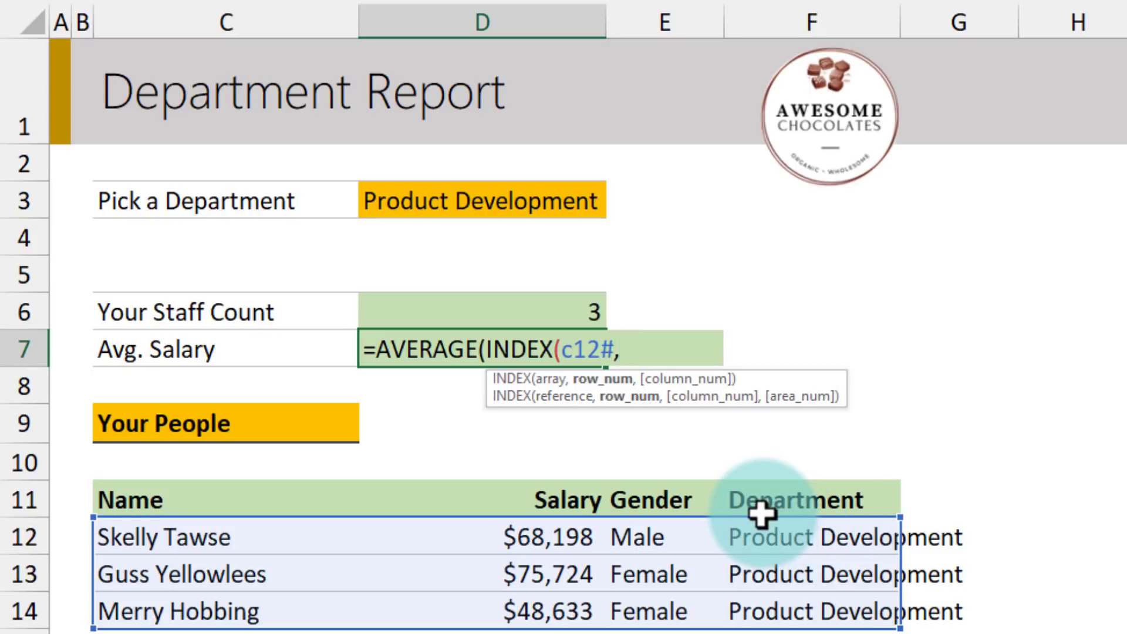
type(",")
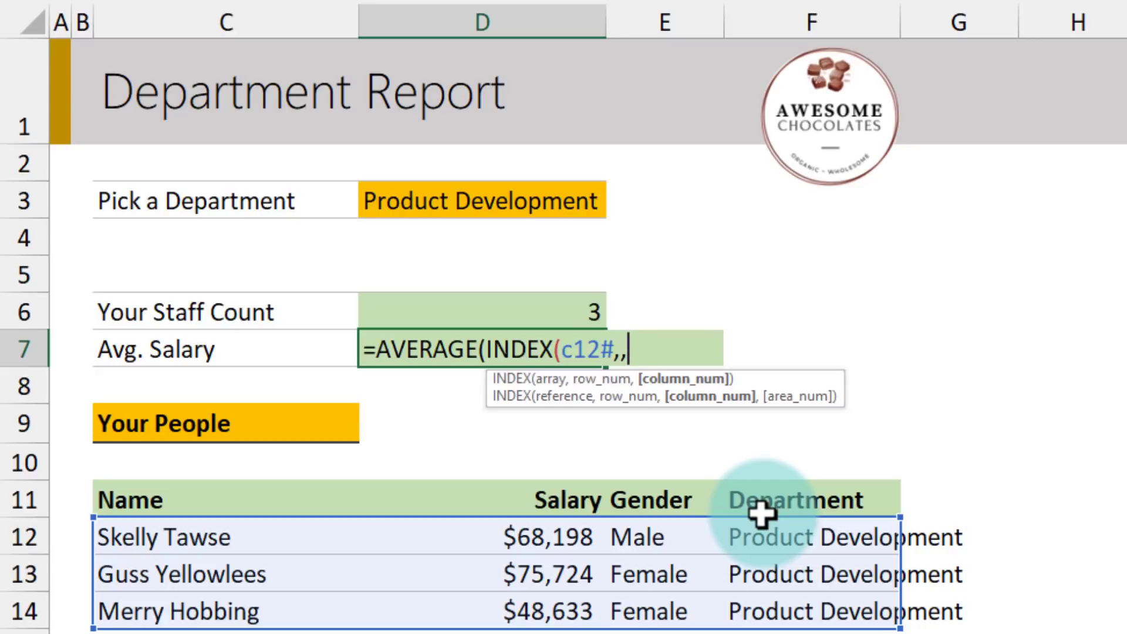
type("2")
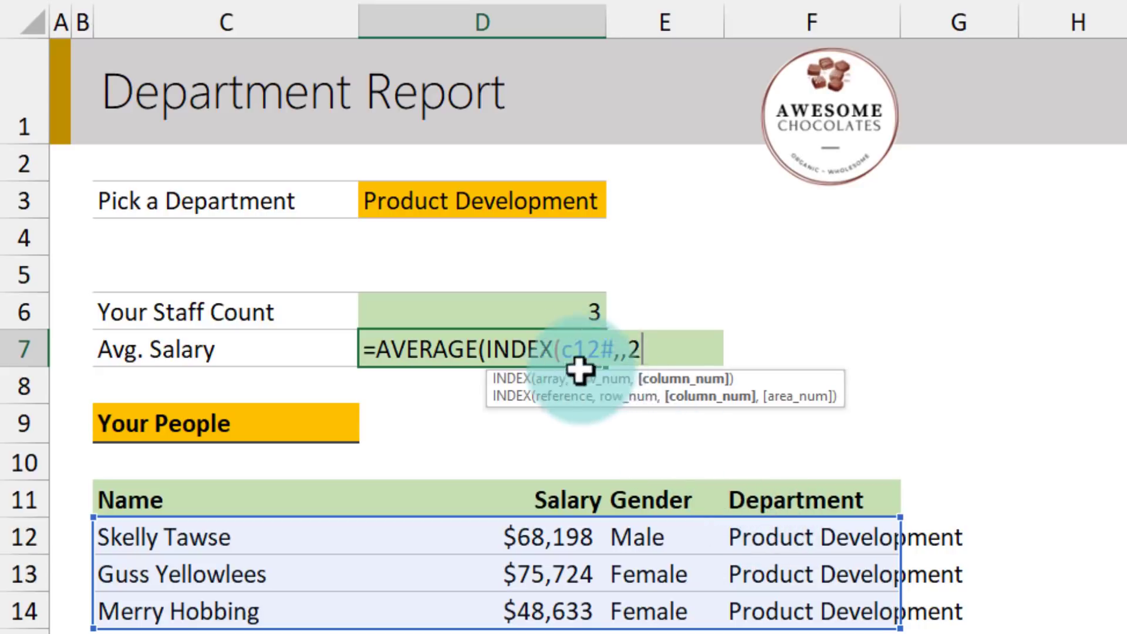
key("Enter")
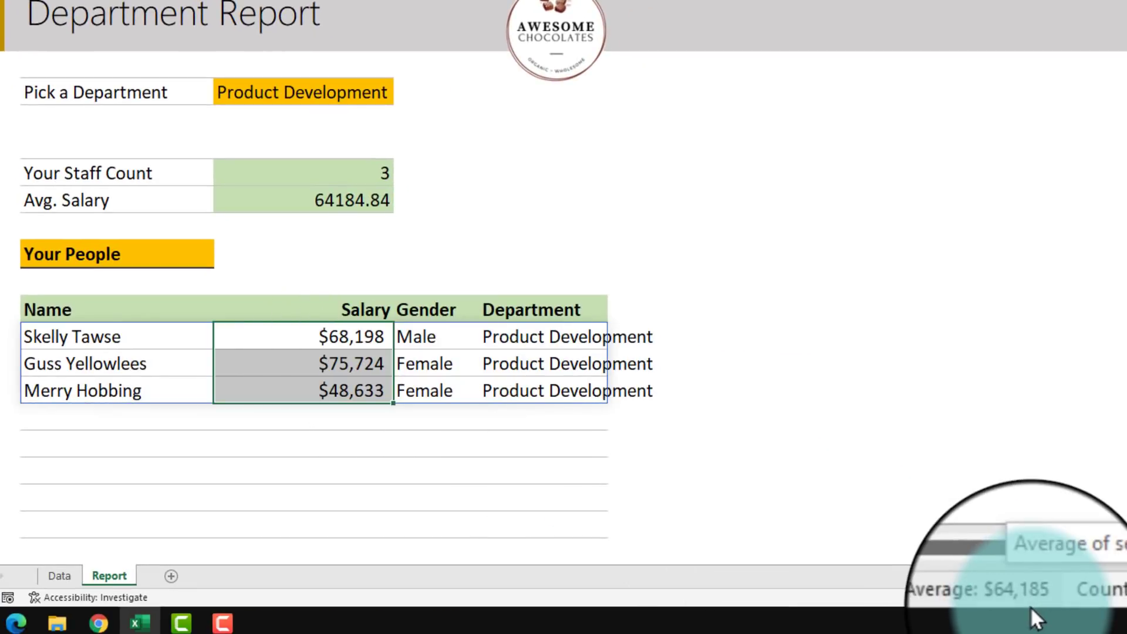
Select Engineering in the D3 department dropdown, showing 15 staff
left_click(302, 92)
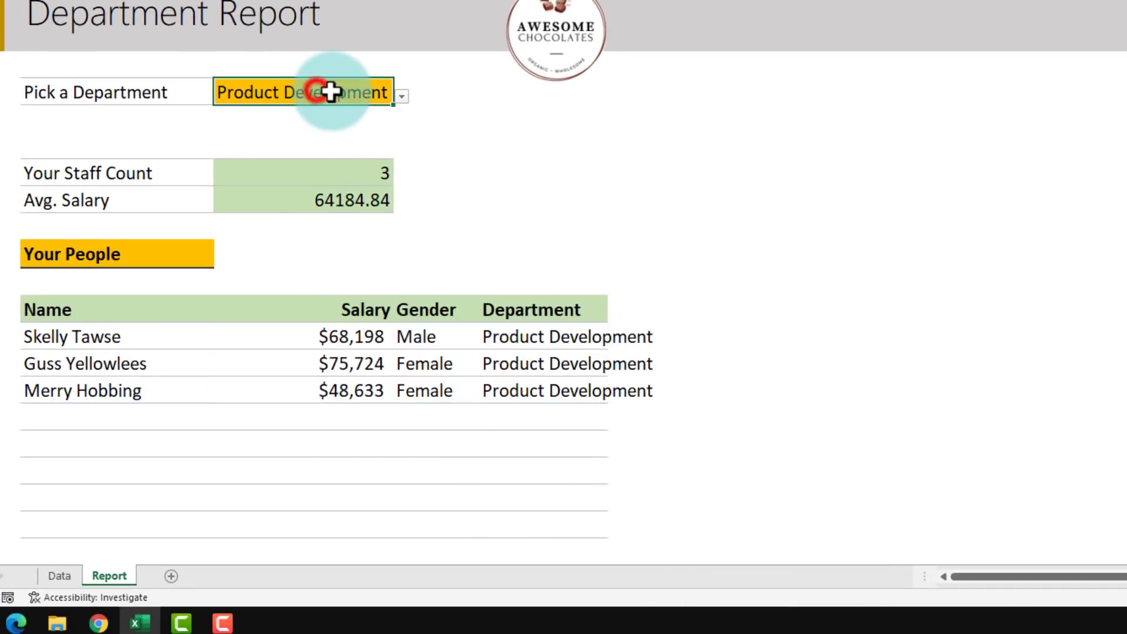
left_click(400, 96)
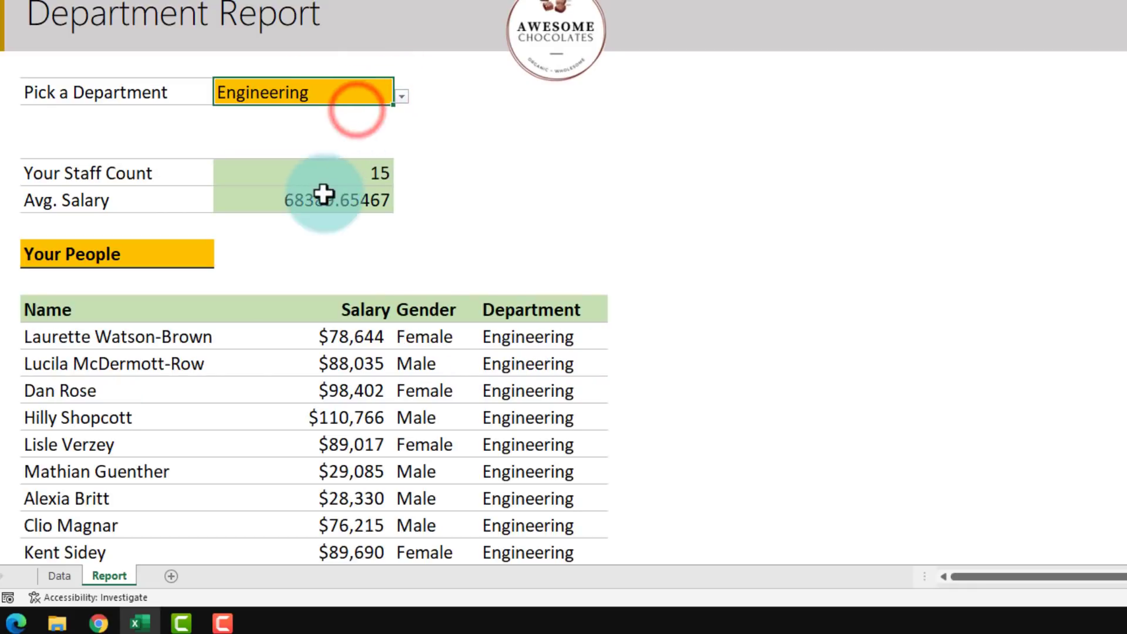